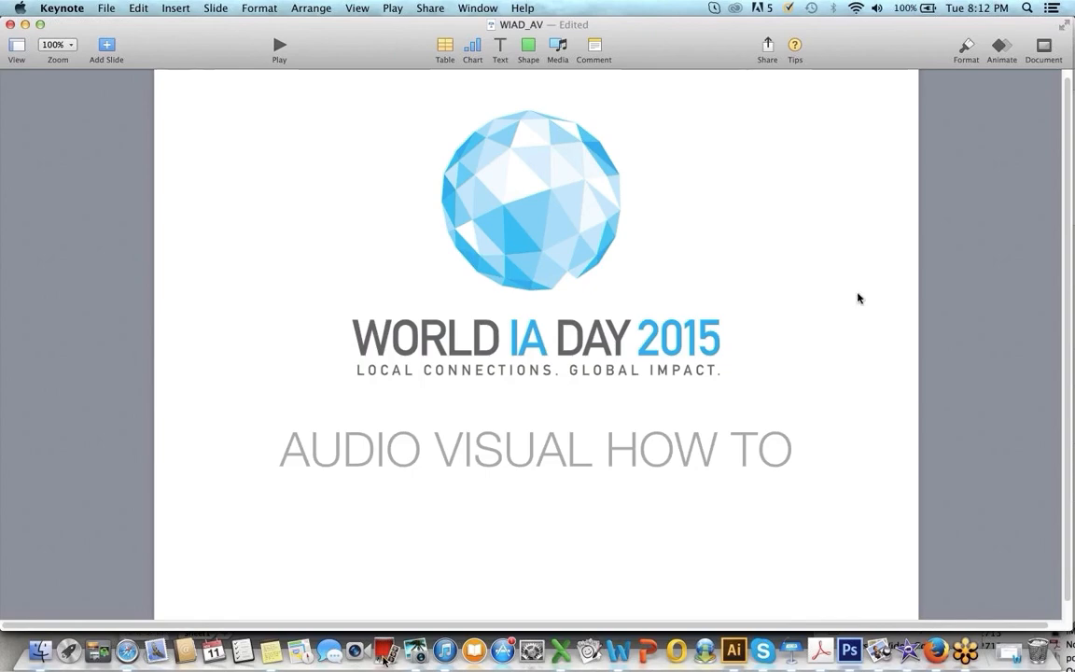
mouse_move(127, 649)
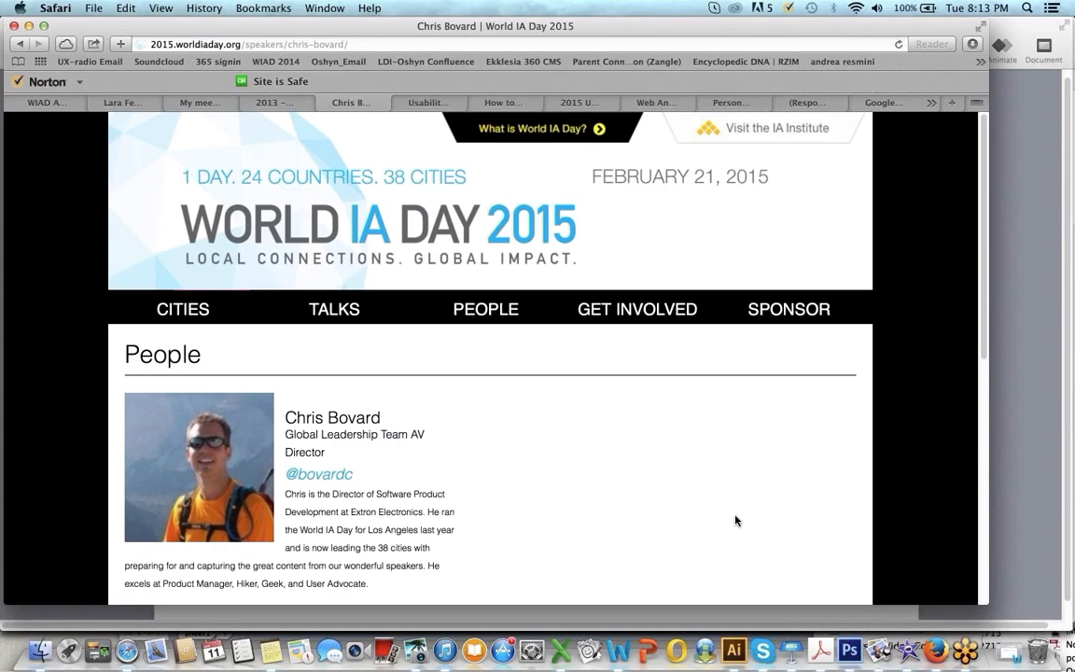
mouse_move(821, 649)
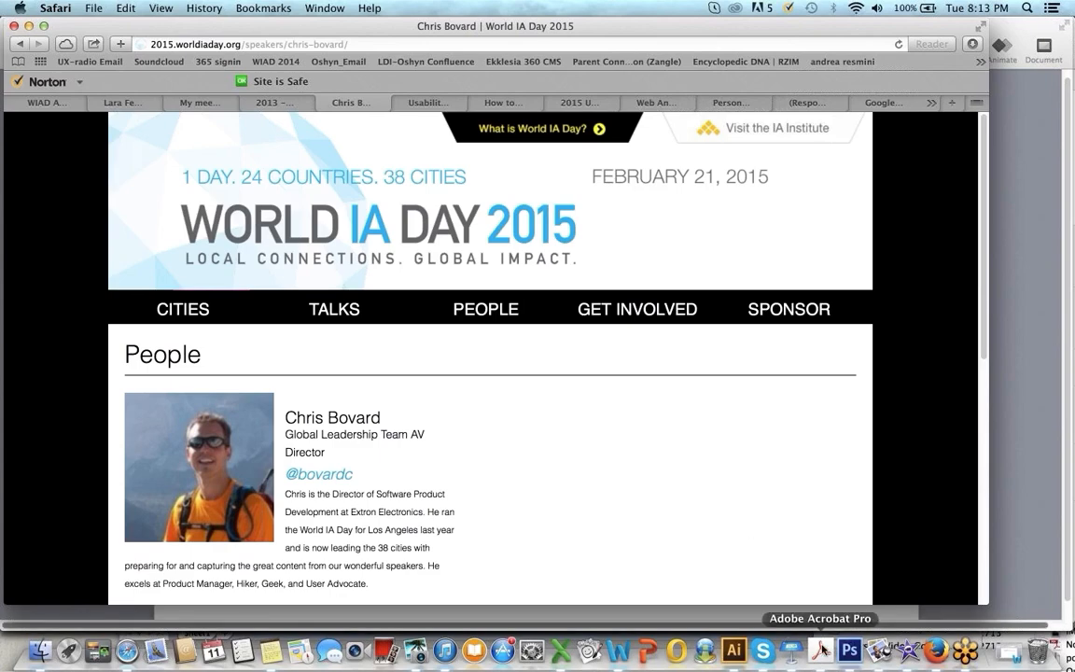
Step: Bring the AVStreamingPublishing toolkit PDF to the front in Acrobat, on page 1 of 15
left_click(817, 649)
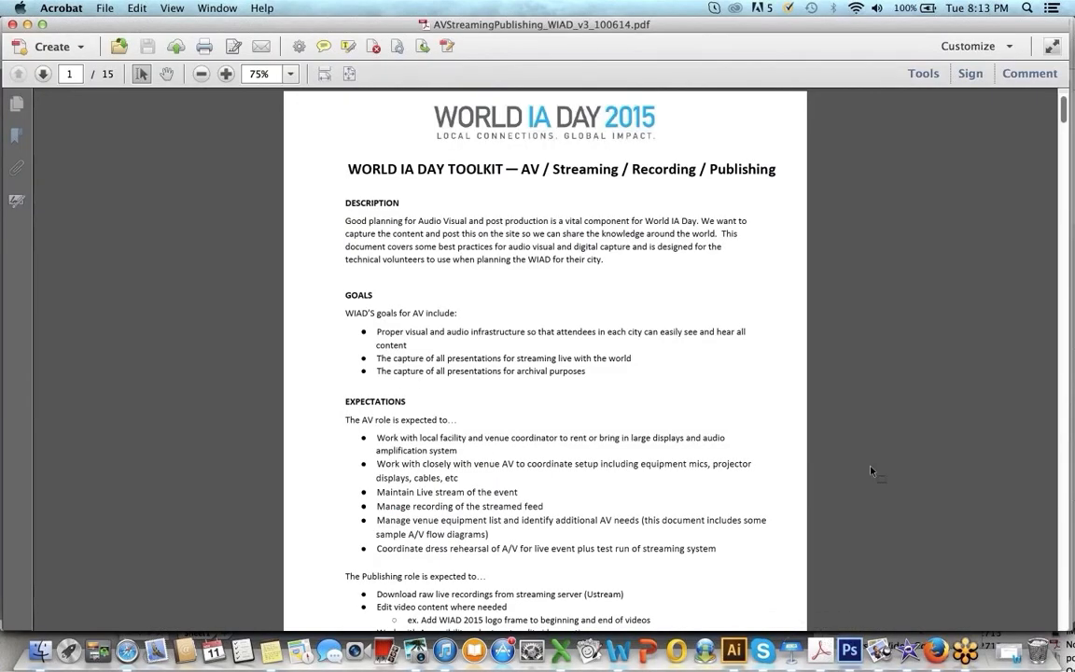
left_click(631, 358)
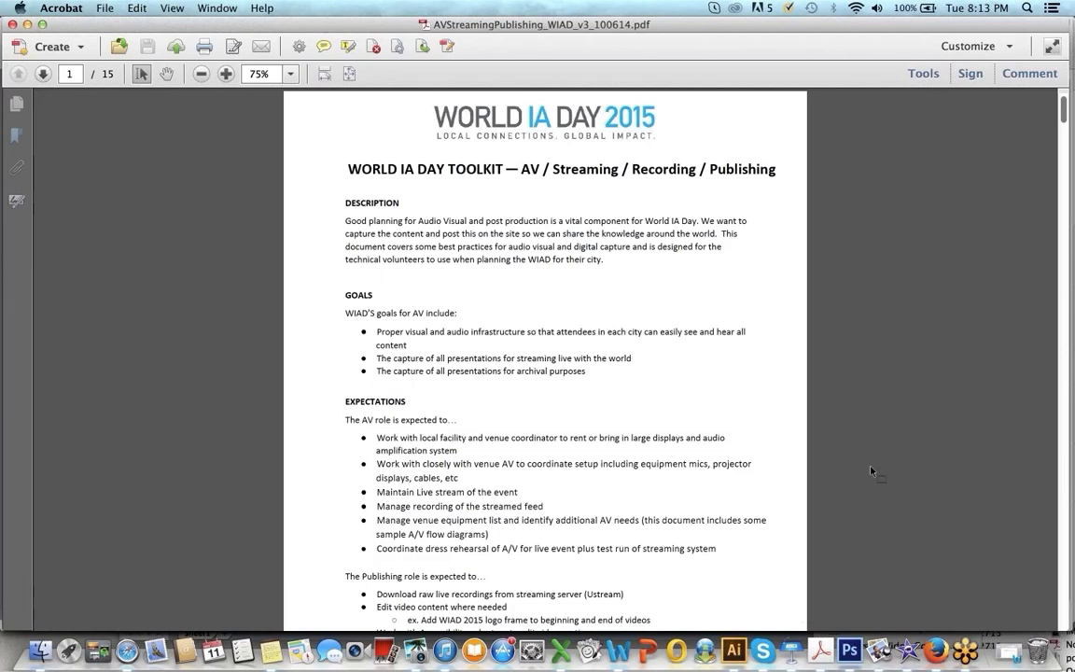
left_click(633, 358)
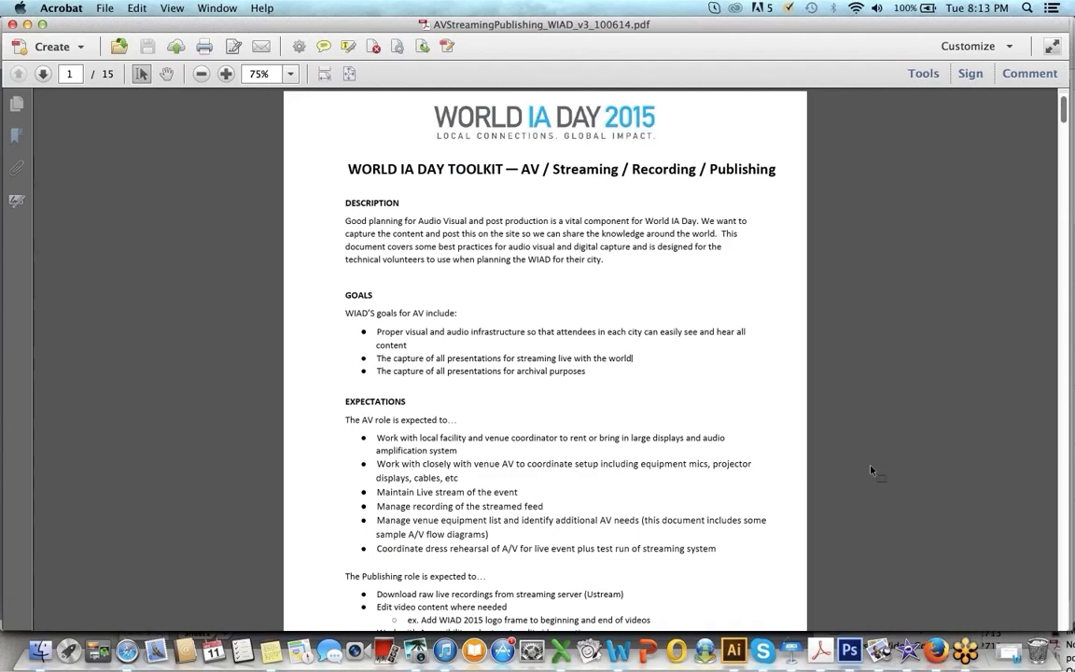
Step: Zoom page 1 from 75% to 100% so the Description, Goals and Expectations text reads larger
scroll("down", 3)
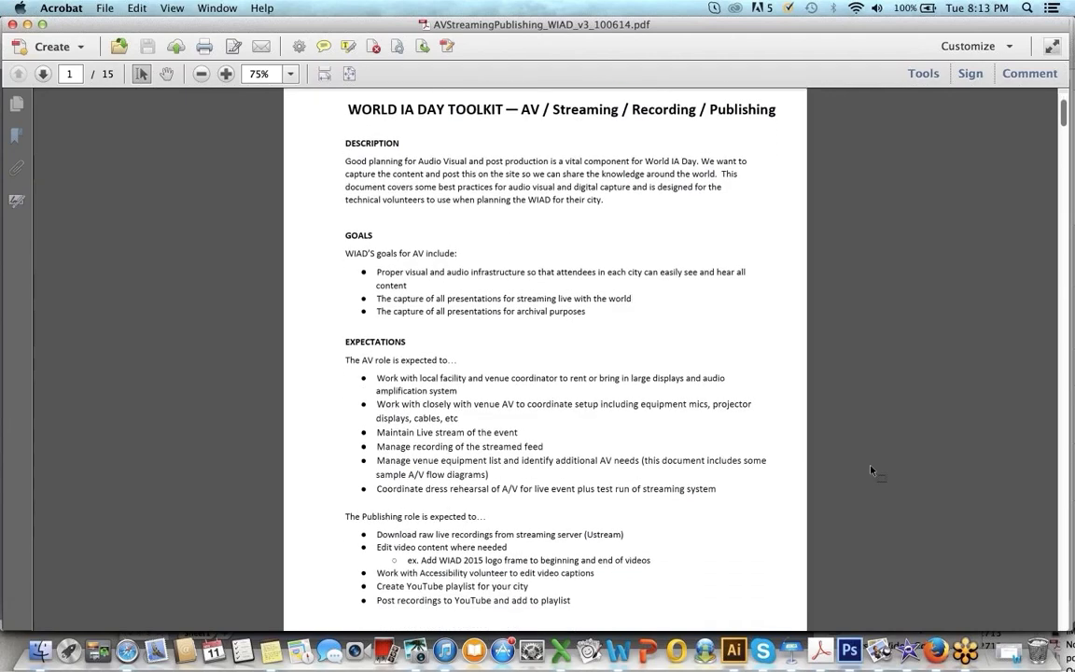
scroll("down", 3)
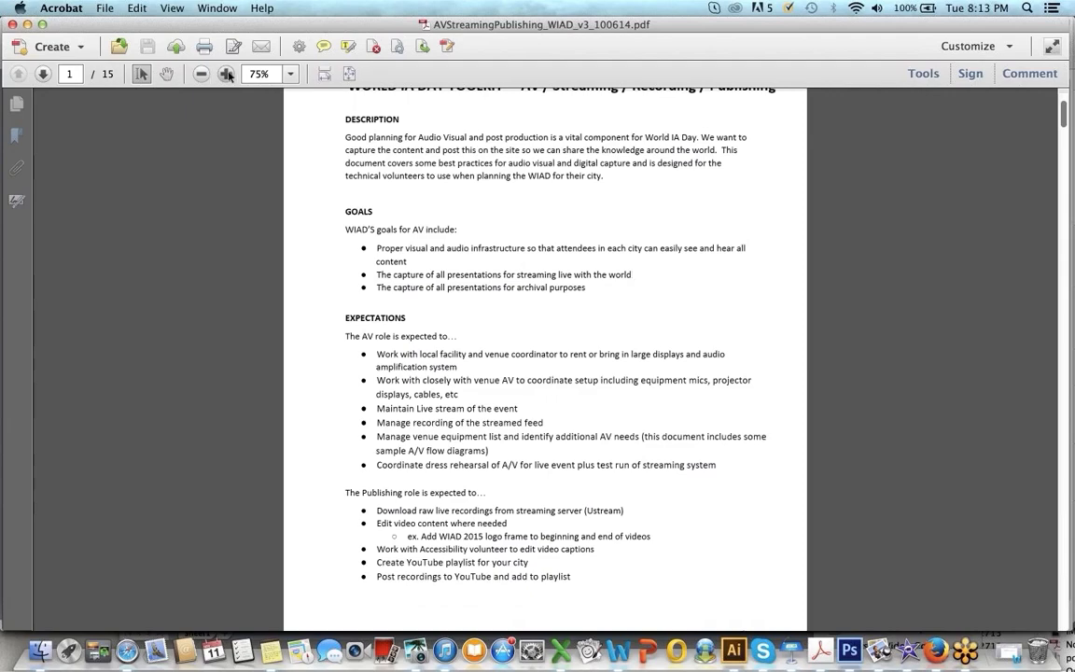
left_click(225, 75)
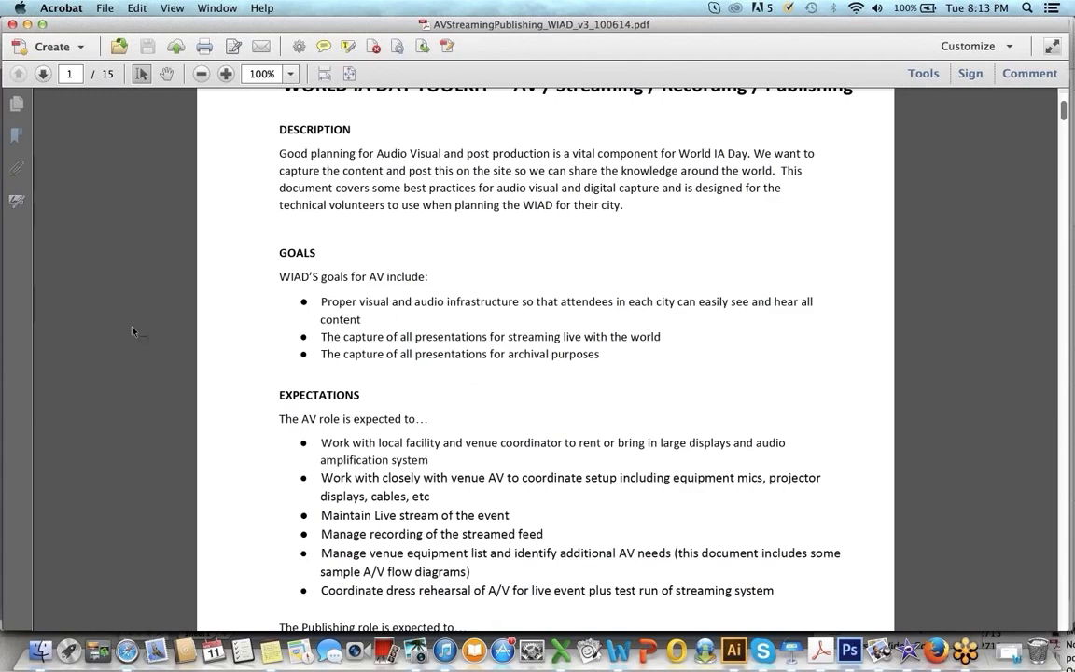
left_click(661, 336)
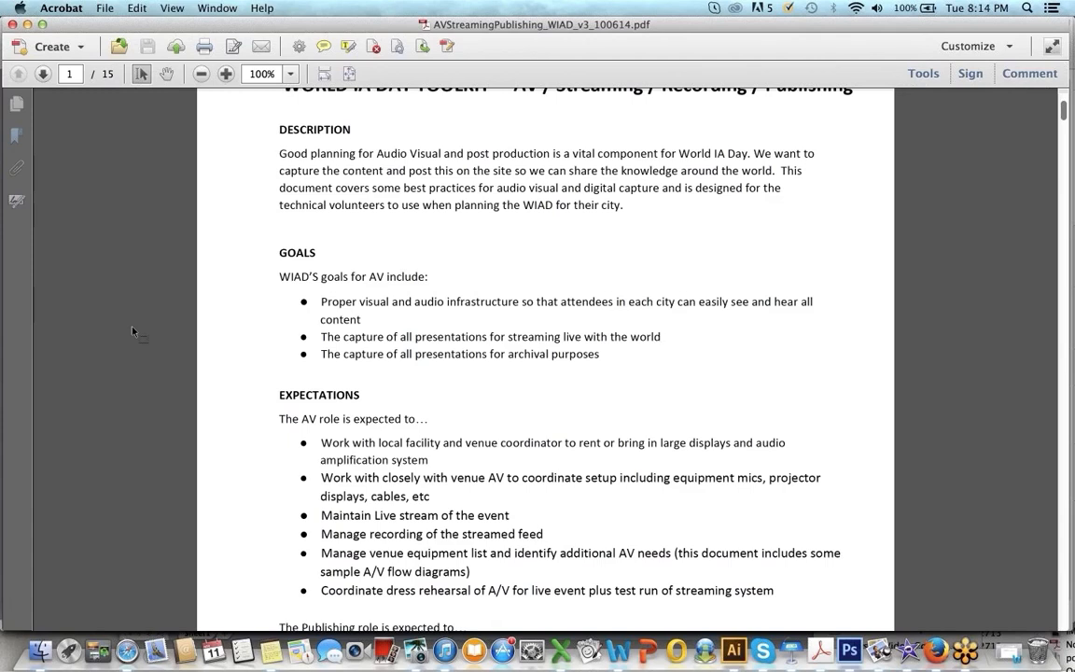
left_click(661, 335)
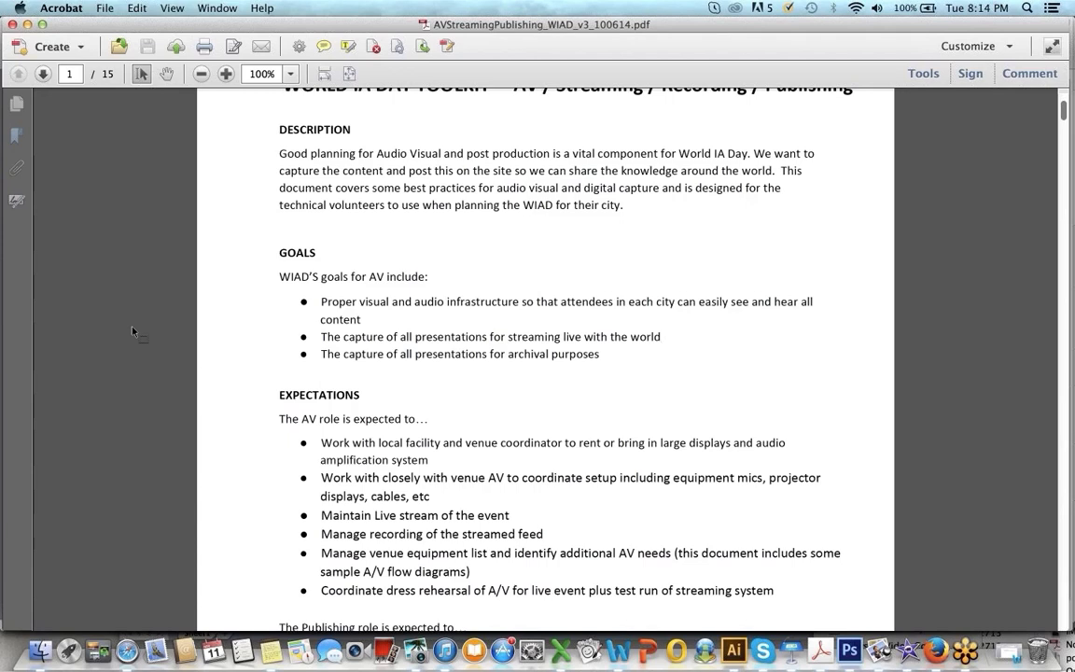
left_click(660, 336)
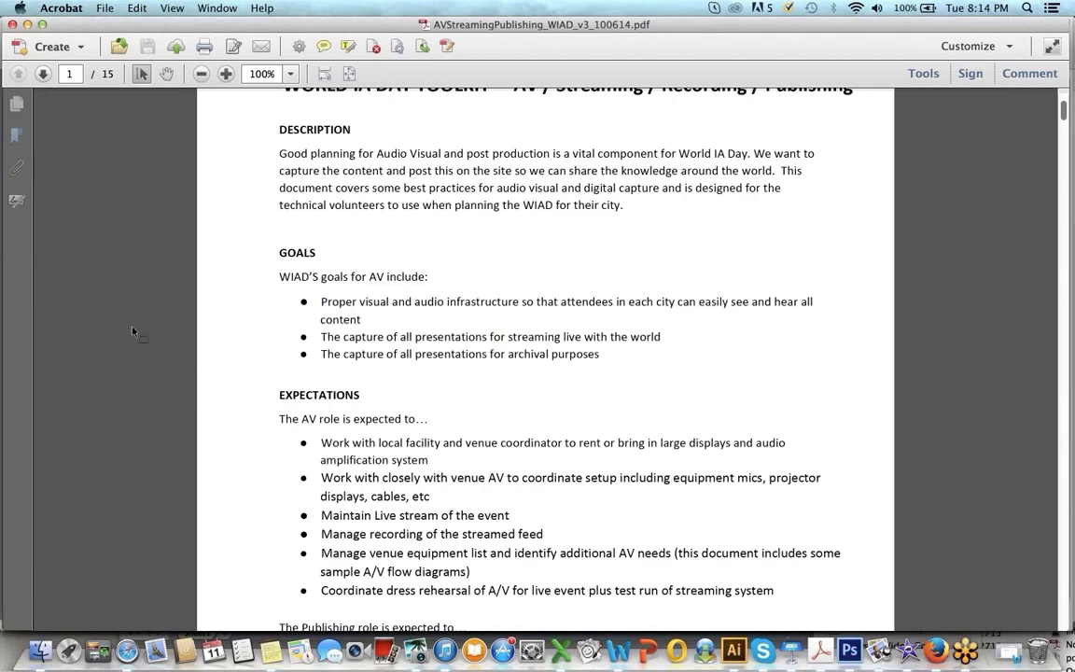
left_click(660, 335)
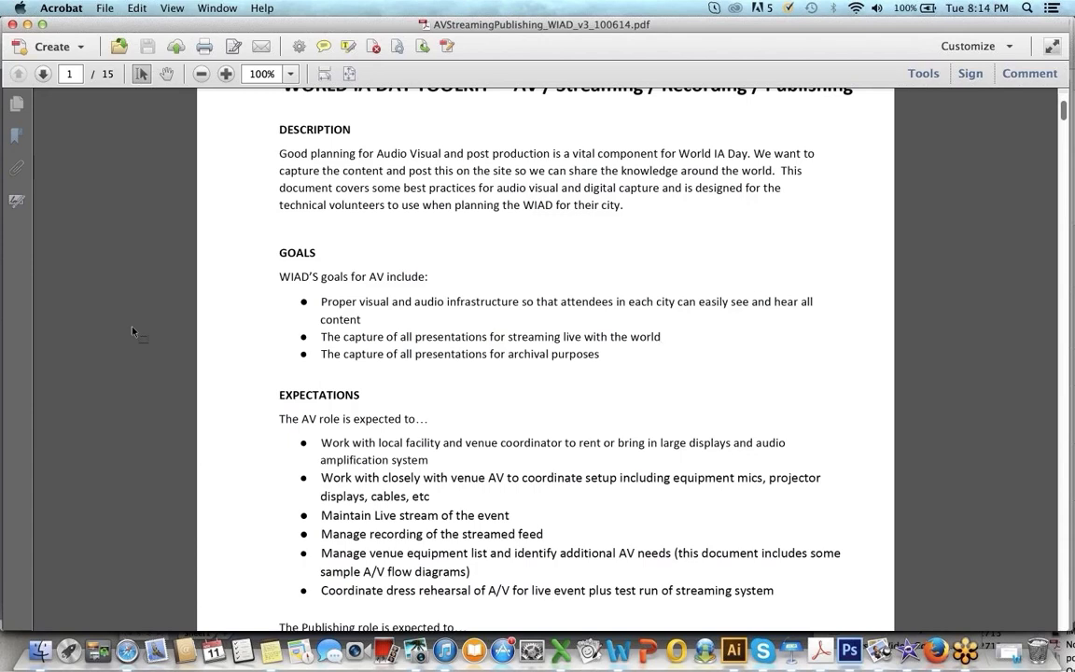
left_click(661, 335)
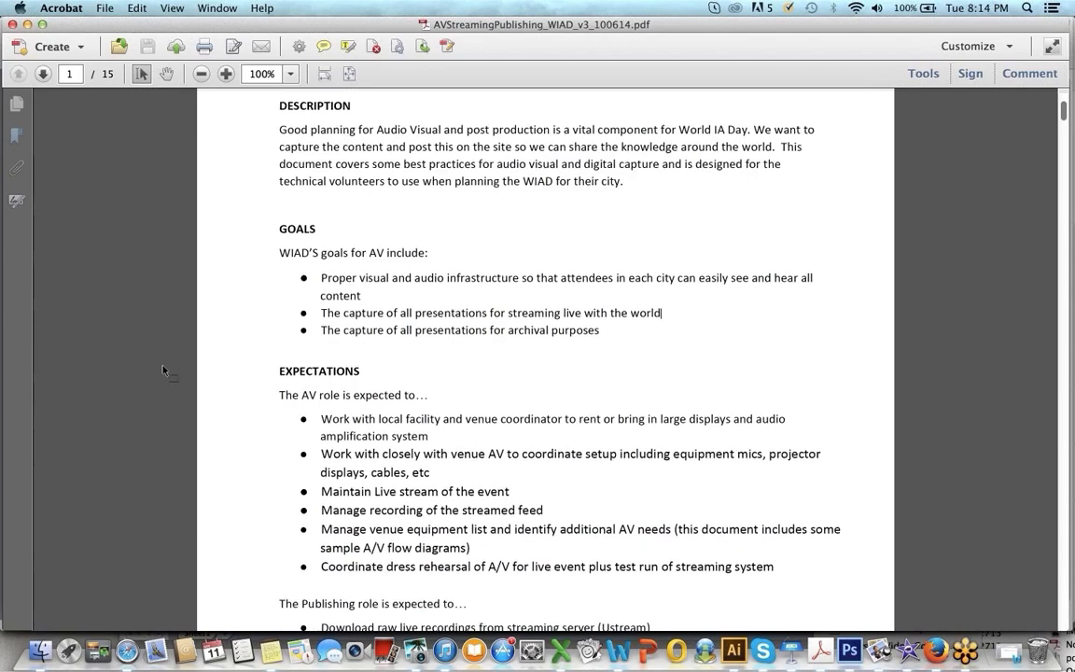
Step: Scroll to the bottom of page 1 to reveal the Publishing role list with YouTube playlist and caption tasks
scroll("down", 3)
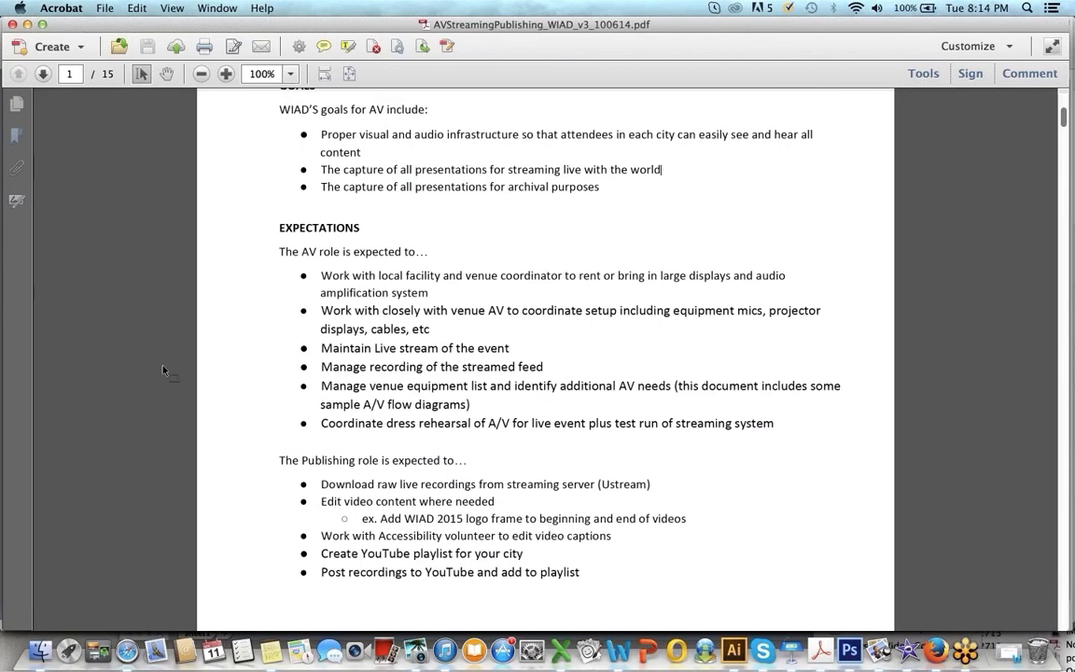
scroll("down", 3)
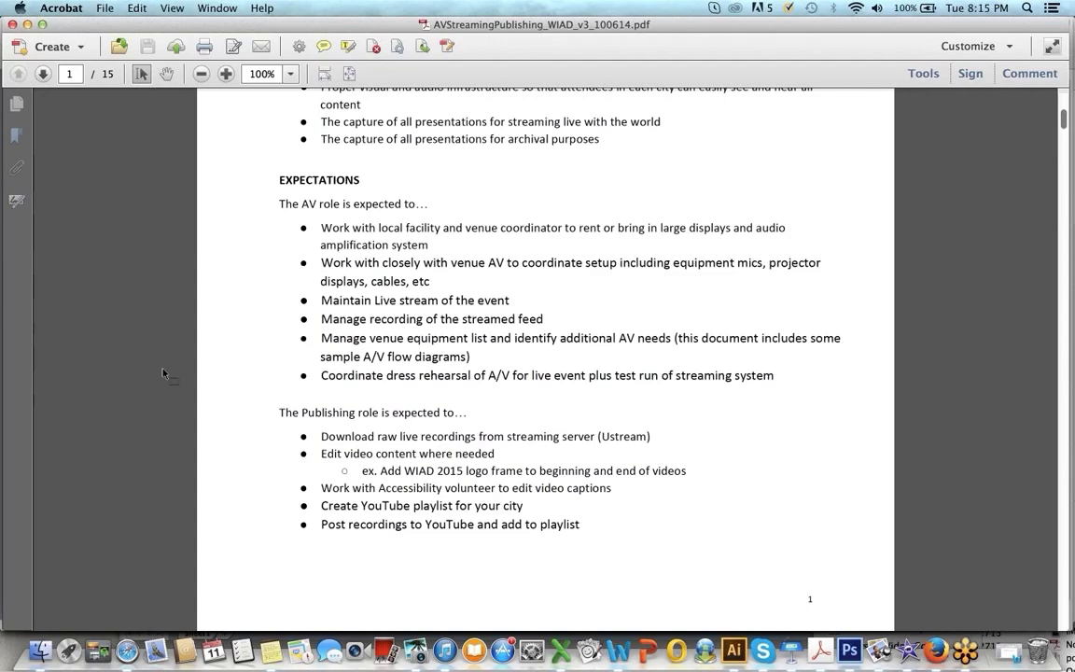
mouse_move(166, 390)
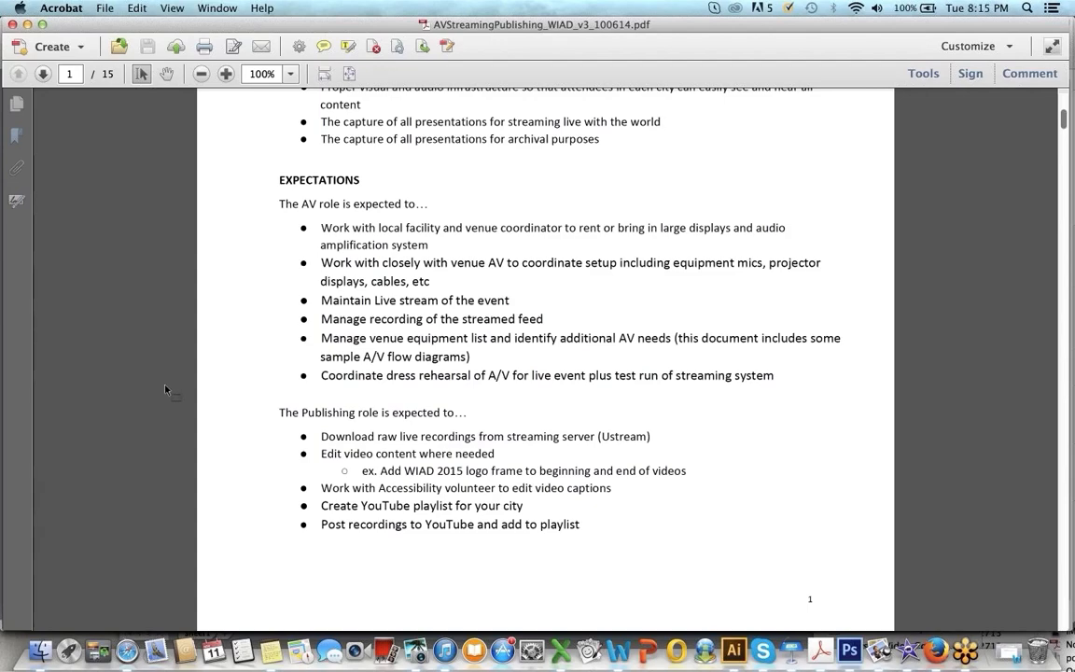
scroll("down", 3)
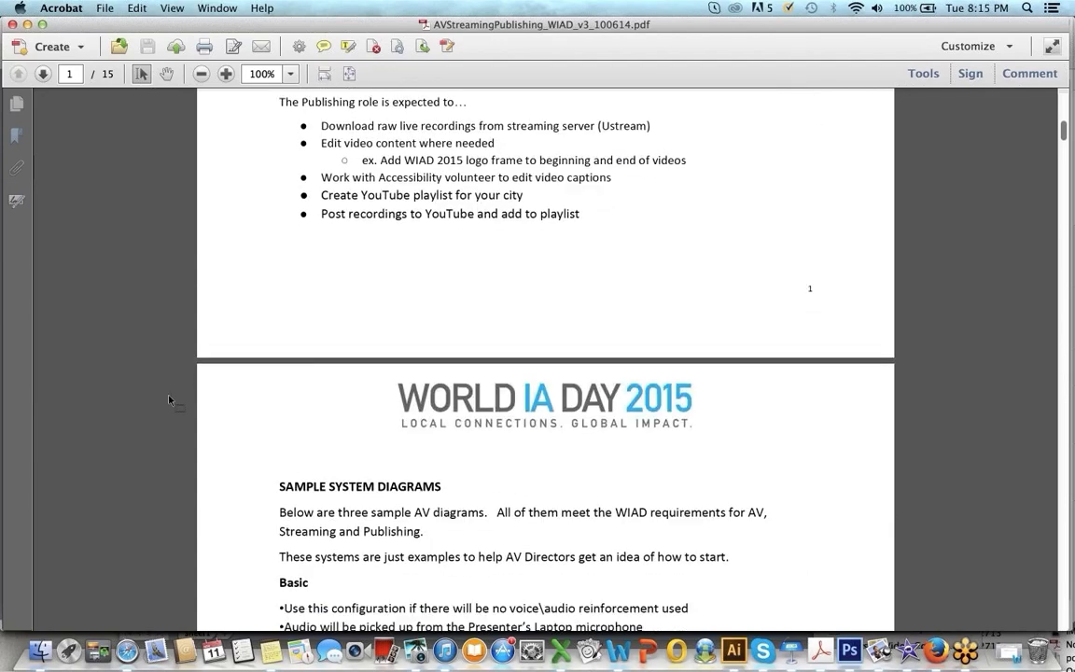
scroll("down", 3)
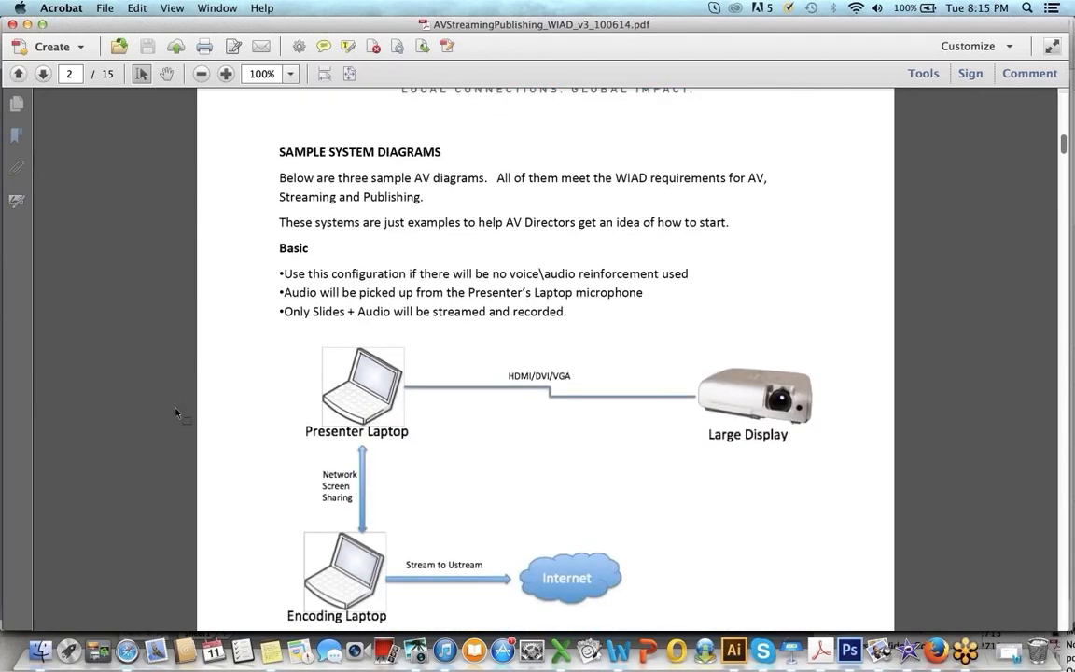
scroll("down", 3)
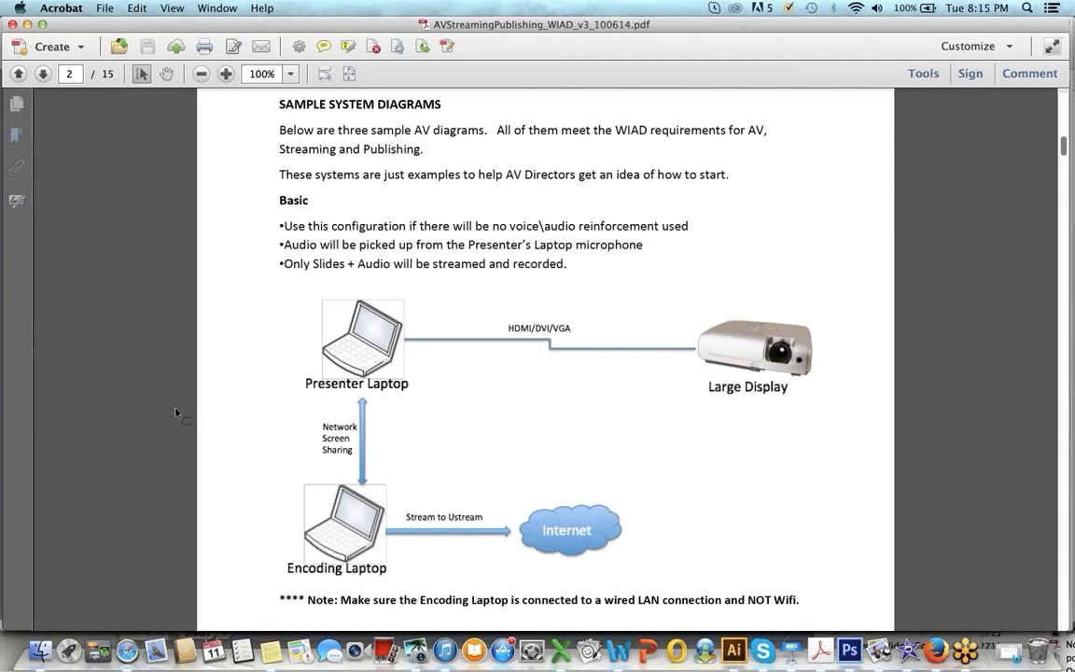
scroll("down", 3)
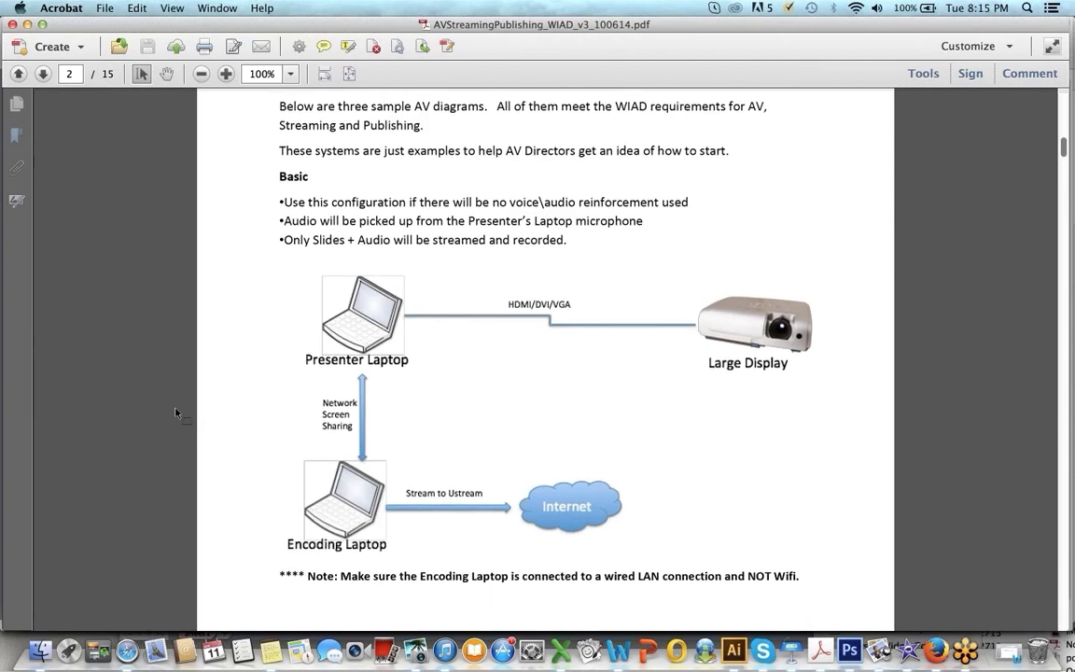
scroll("down", 3)
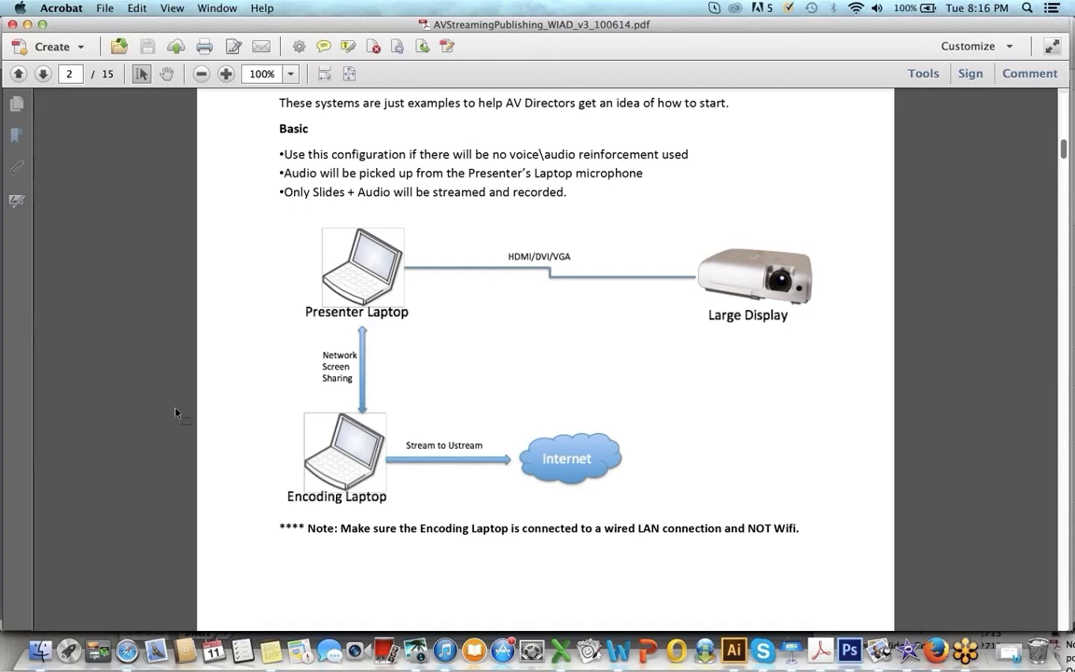
mouse_move(233, 243)
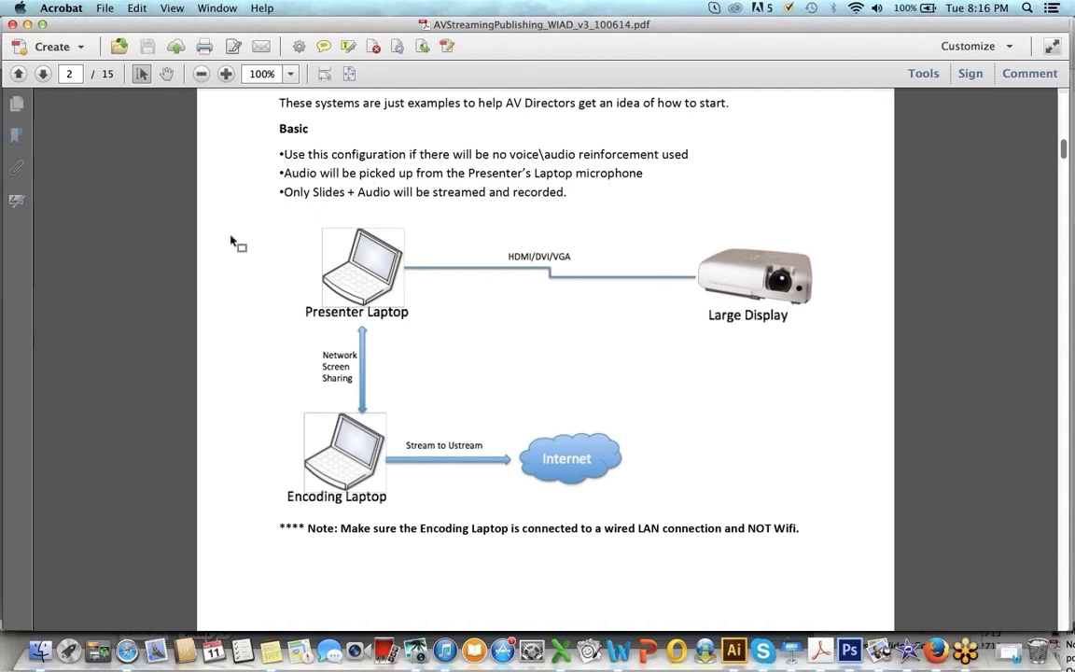
mouse_move(177, 239)
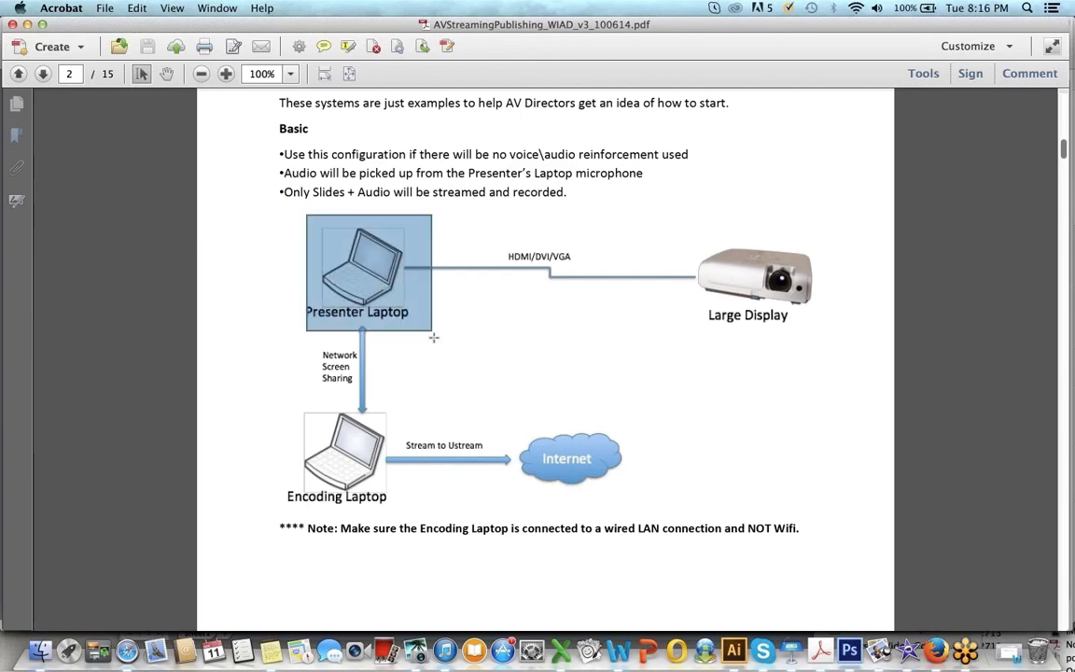
mouse_move(153, 437)
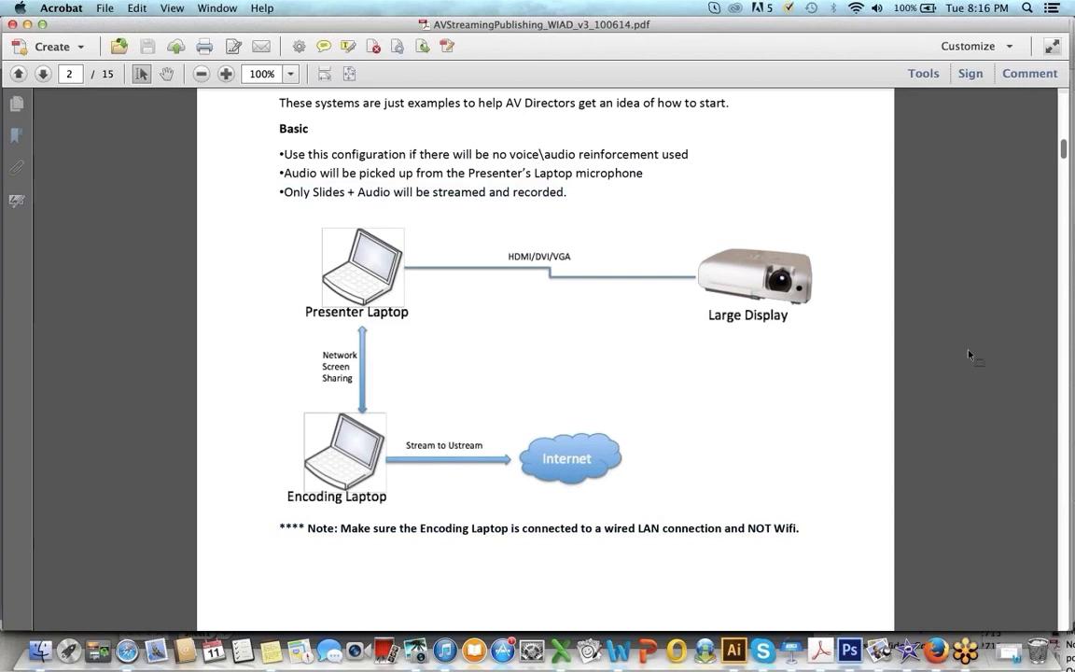
mouse_move(274, 399)
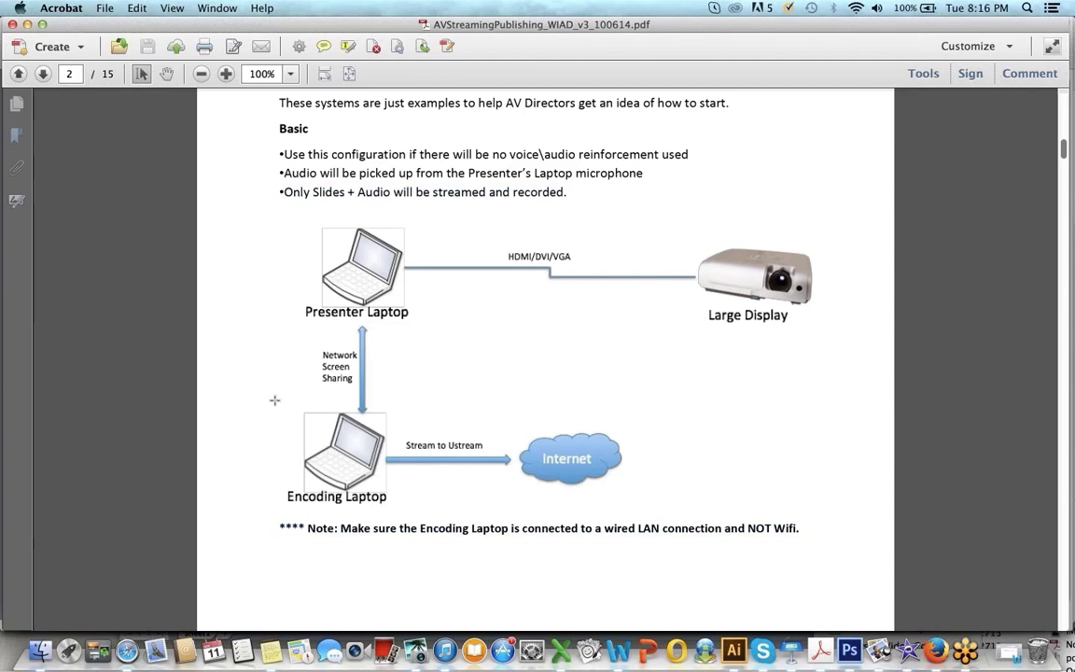
left_click(345, 454)
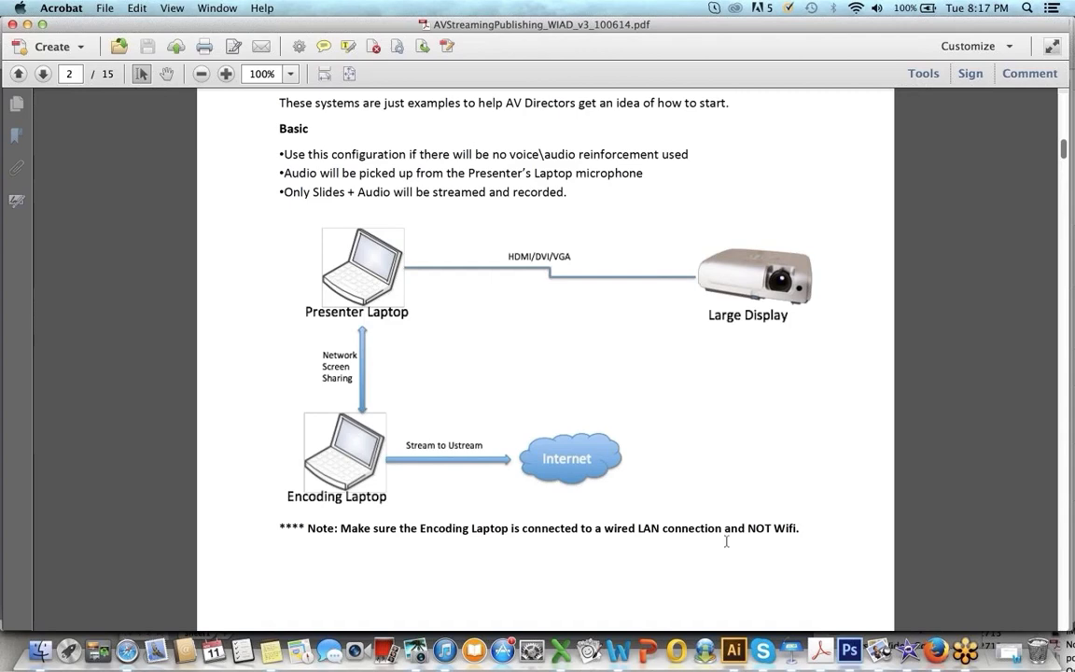
left_click_drag(604, 528, 798, 528)
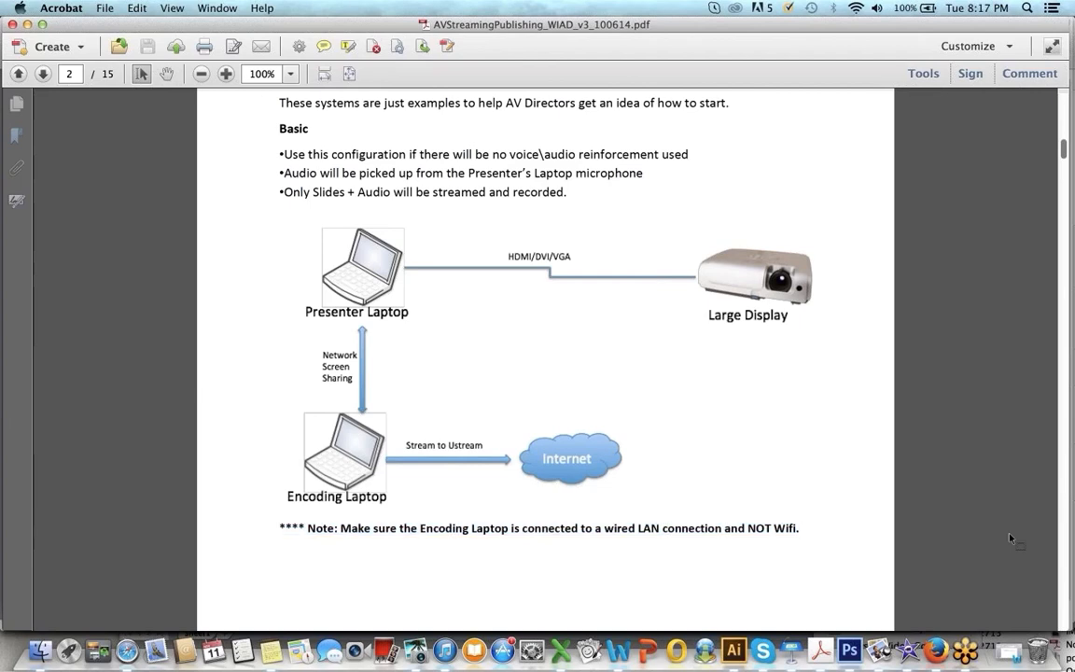
left_click(799, 528)
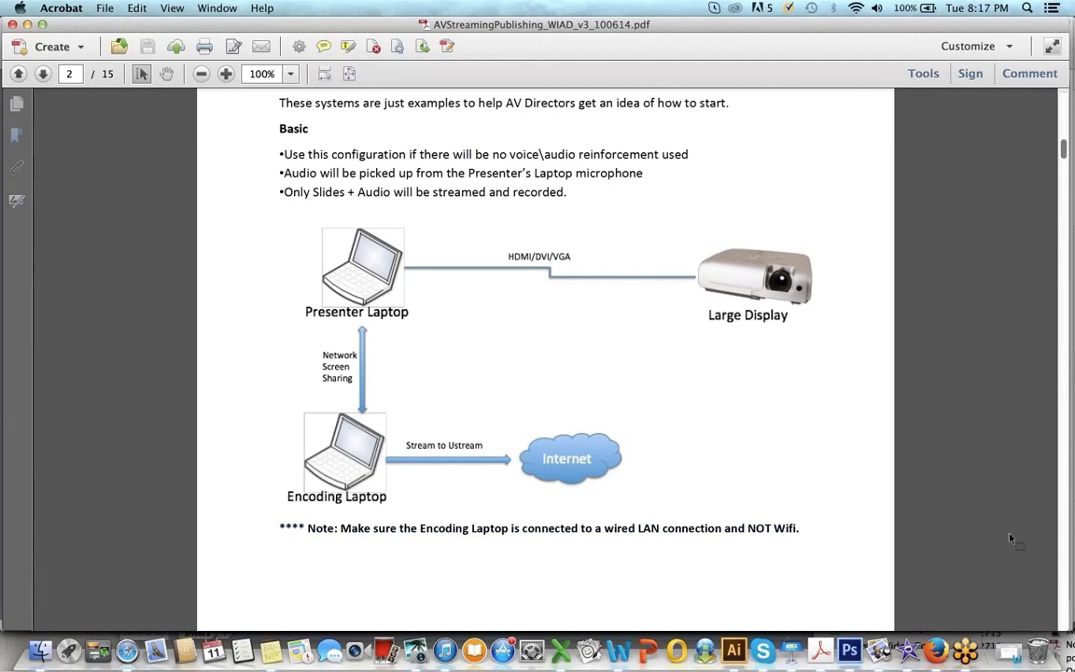
left_click(798, 528)
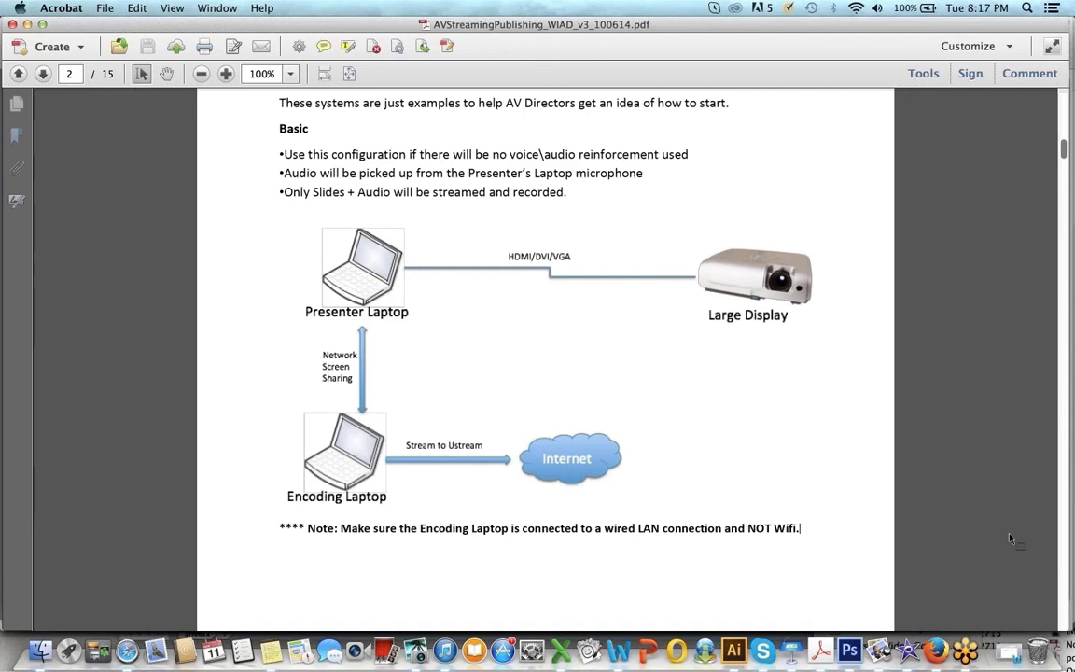
mouse_move(1060, 453)
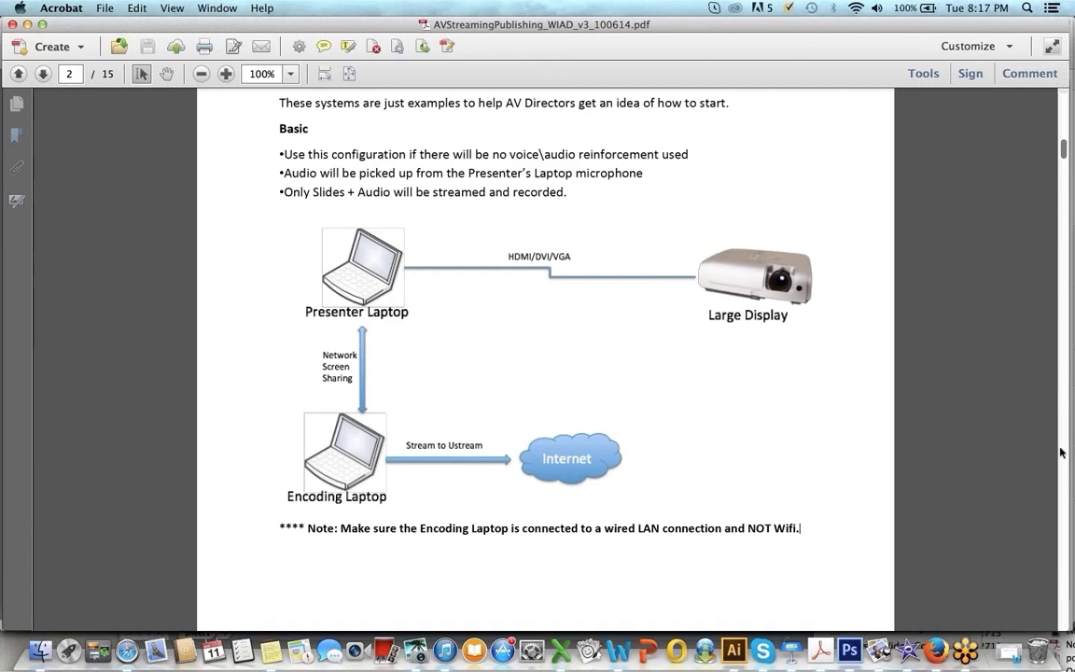
mouse_move(1063, 54)
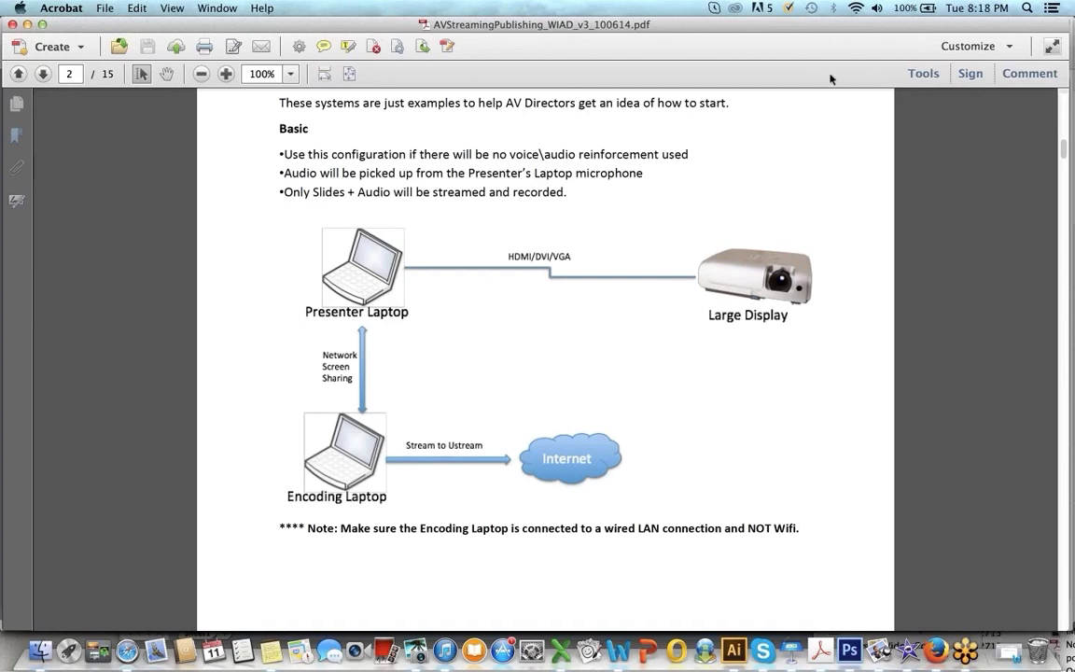
mouse_move(963, 391)
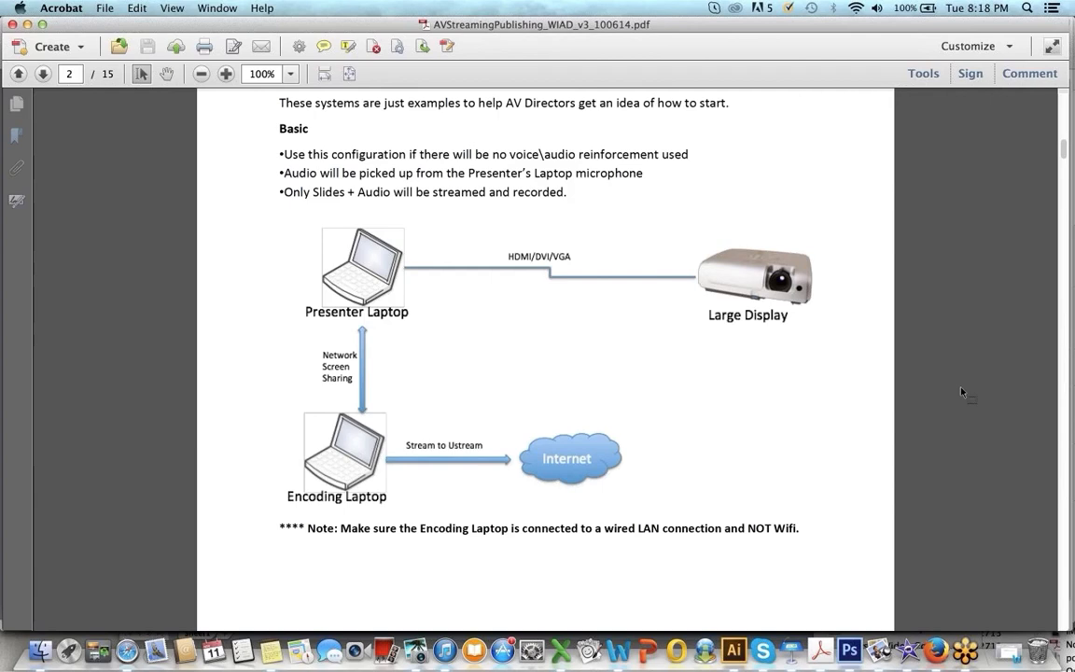
mouse_move(287, 202)
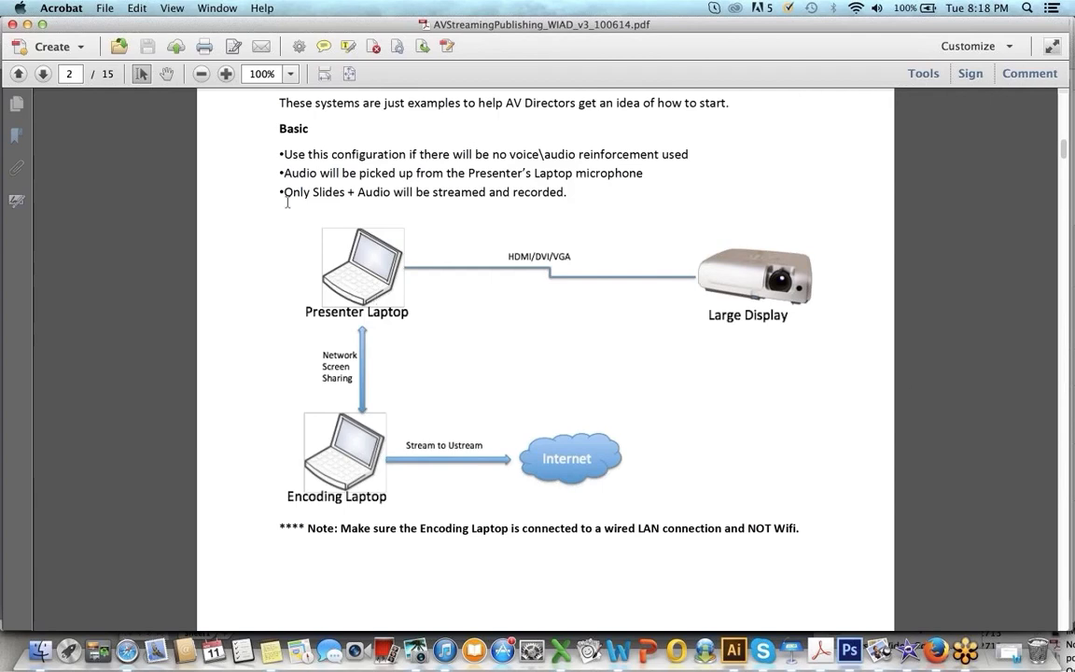
left_click(356, 271)
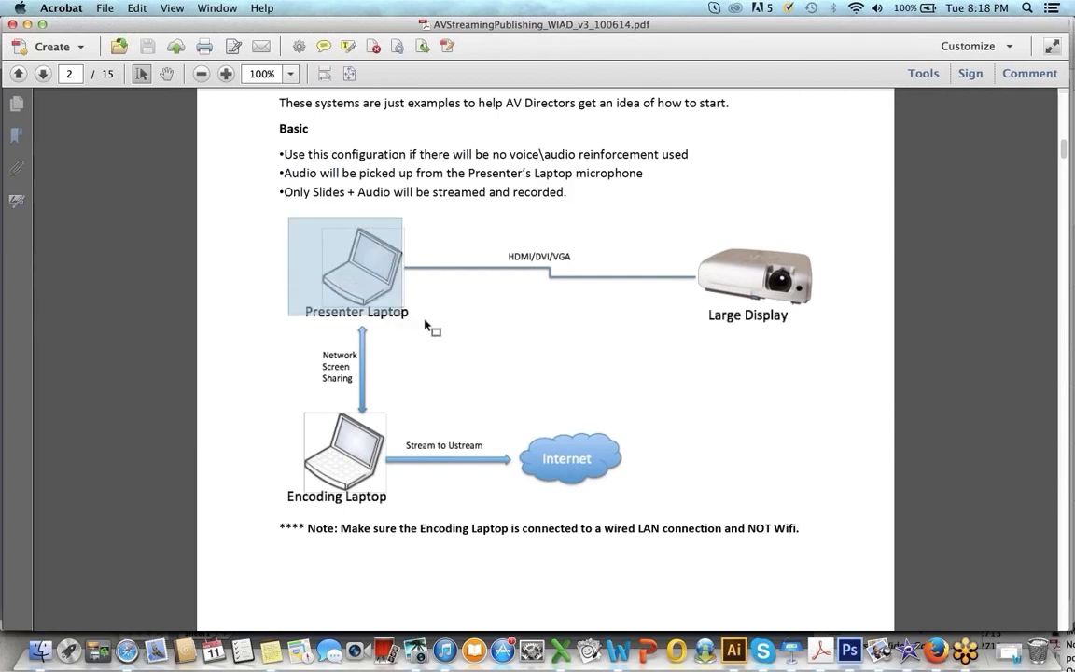
left_click(362, 271)
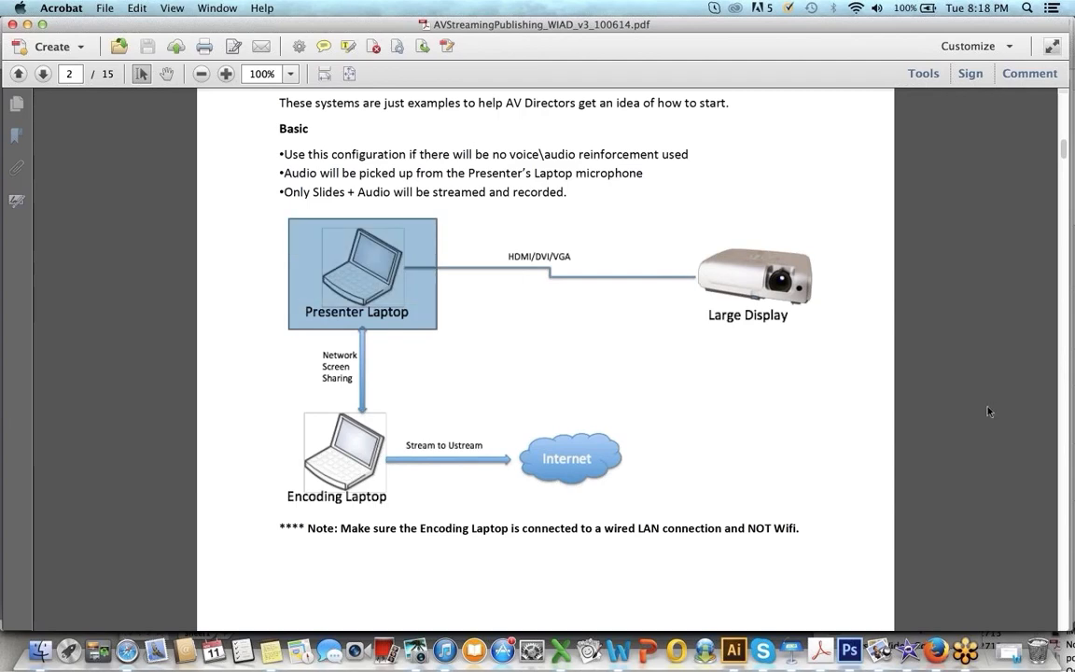
mouse_move(987, 410)
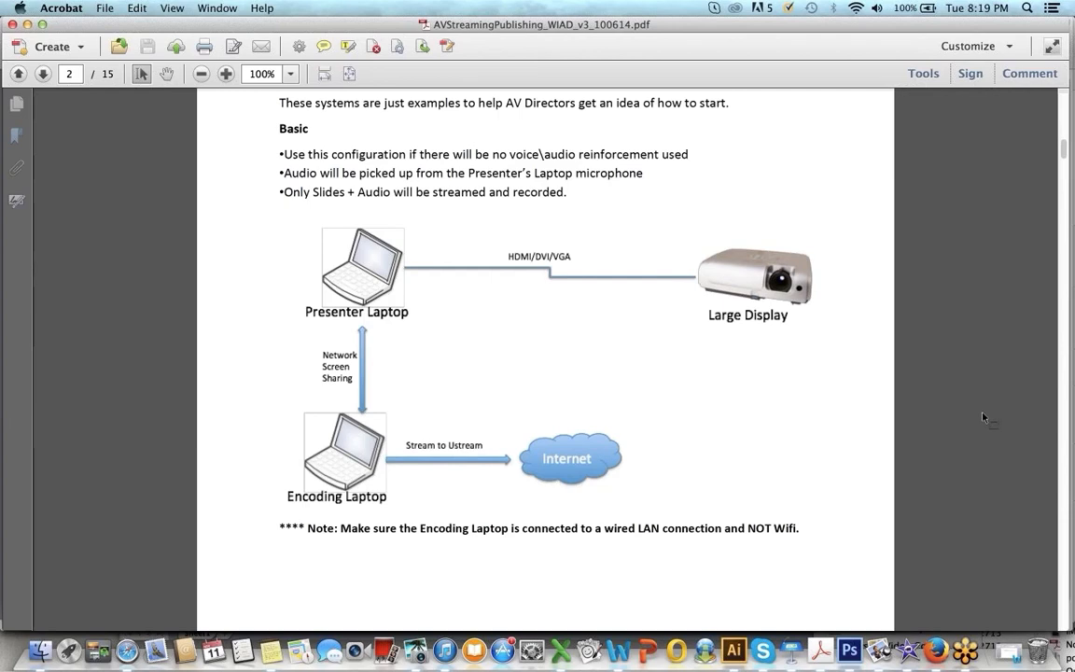
mouse_move(978, 444)
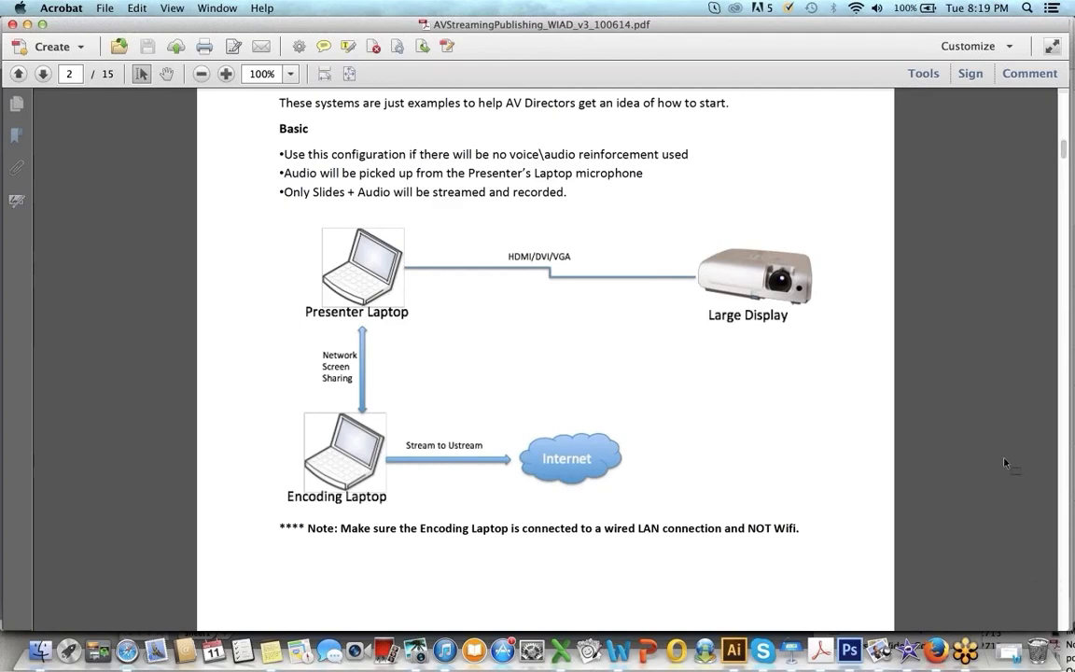
scroll("down", 3)
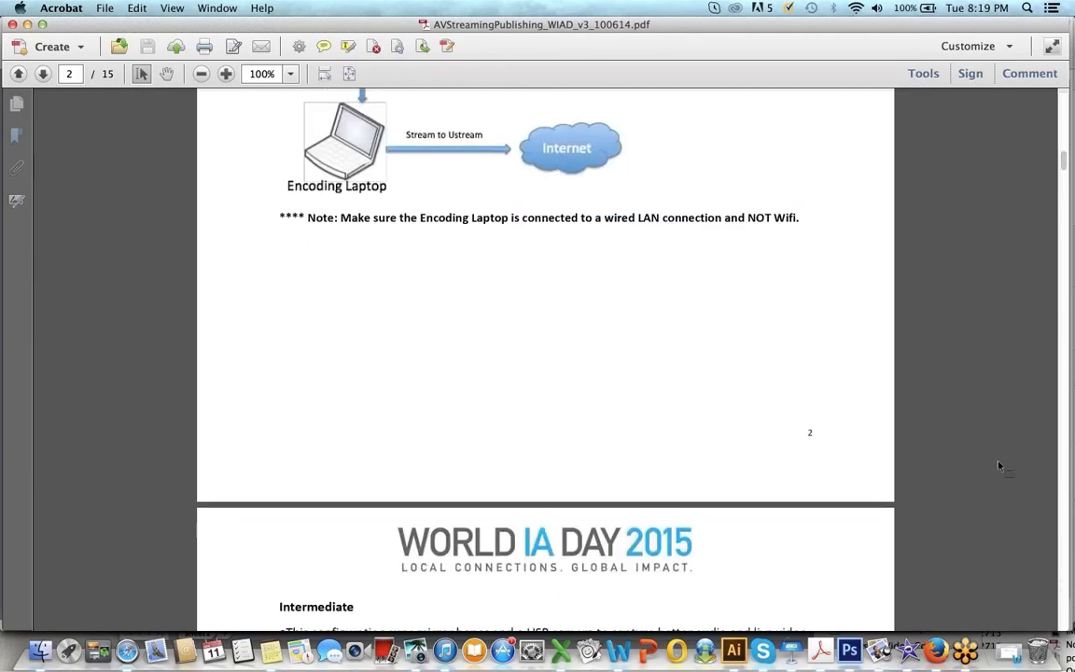
scroll("down", 3)
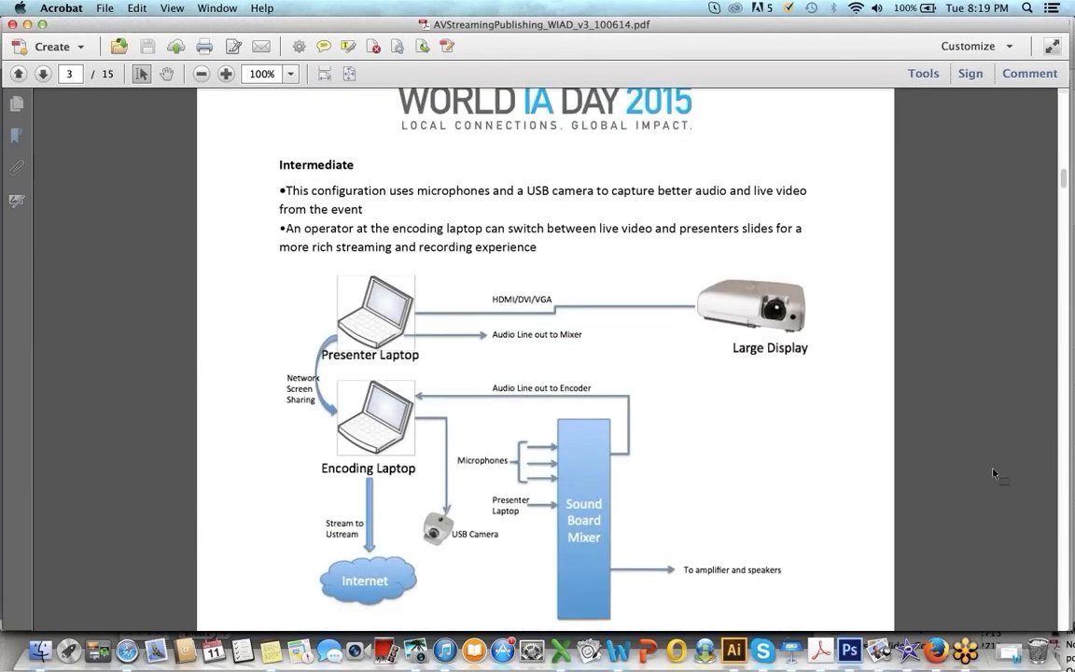
scroll("down", 3)
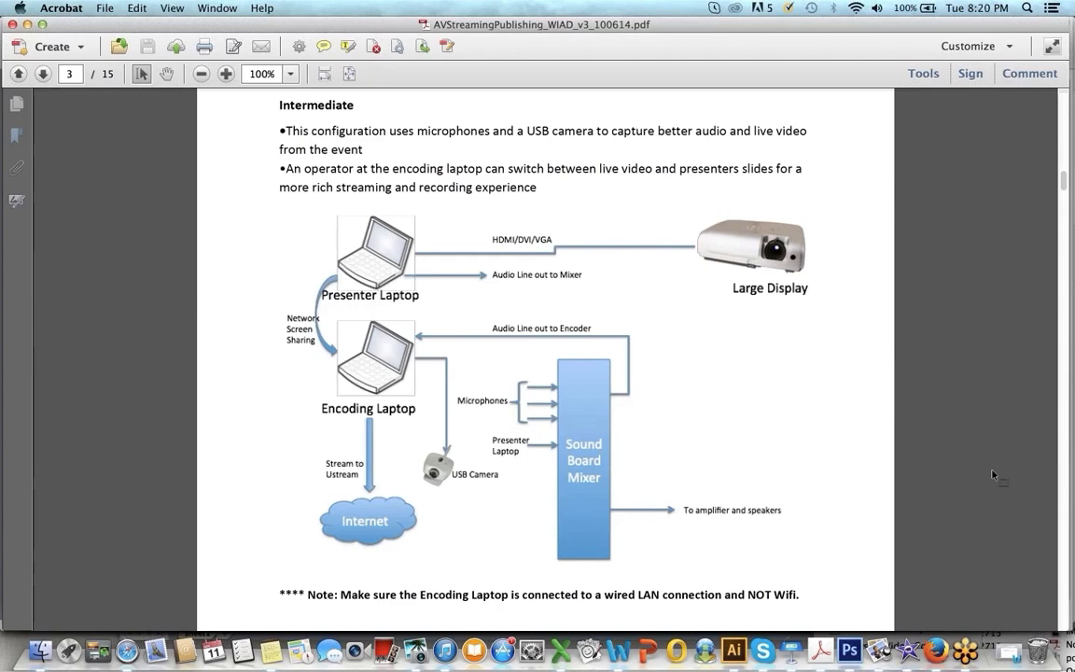
mouse_move(977, 339)
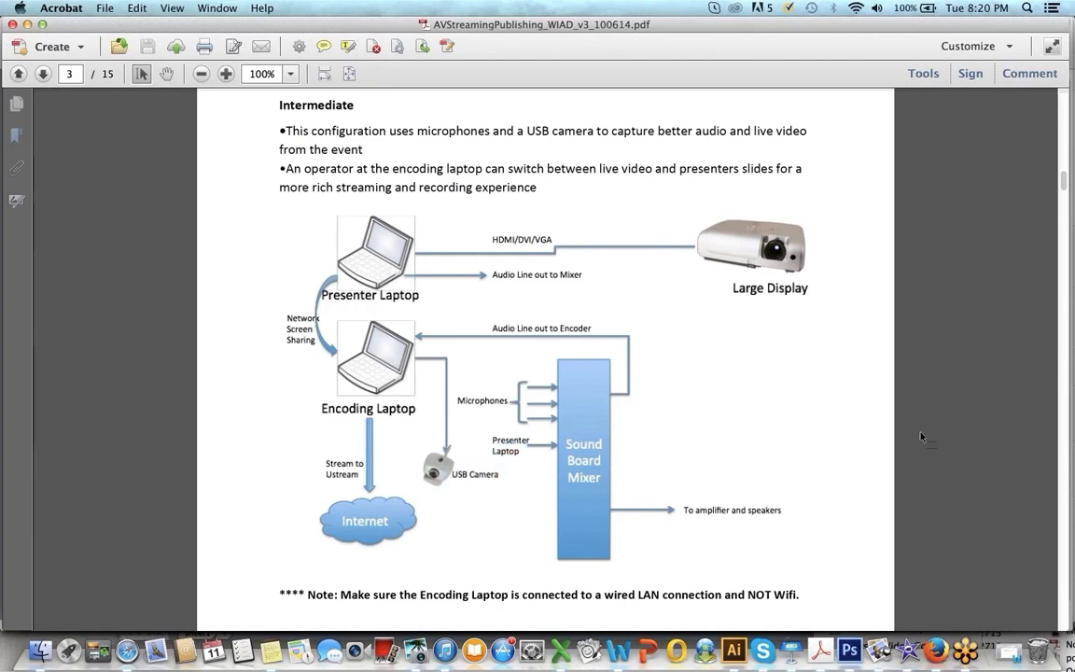
mouse_move(500, 355)
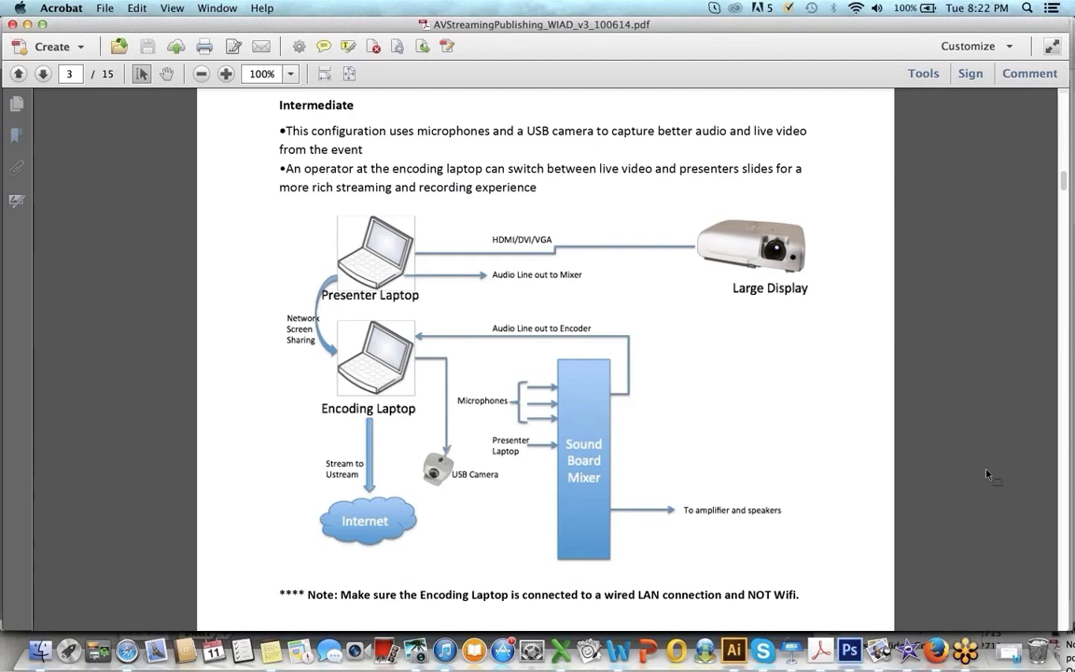
mouse_move(937, 340)
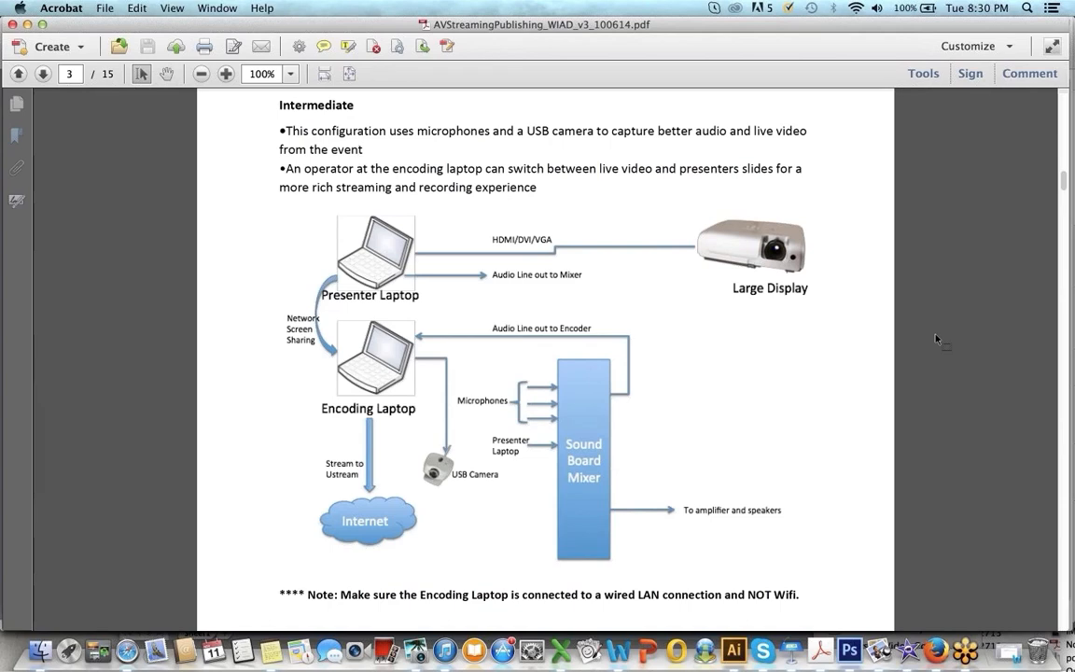
left_click(360, 150)
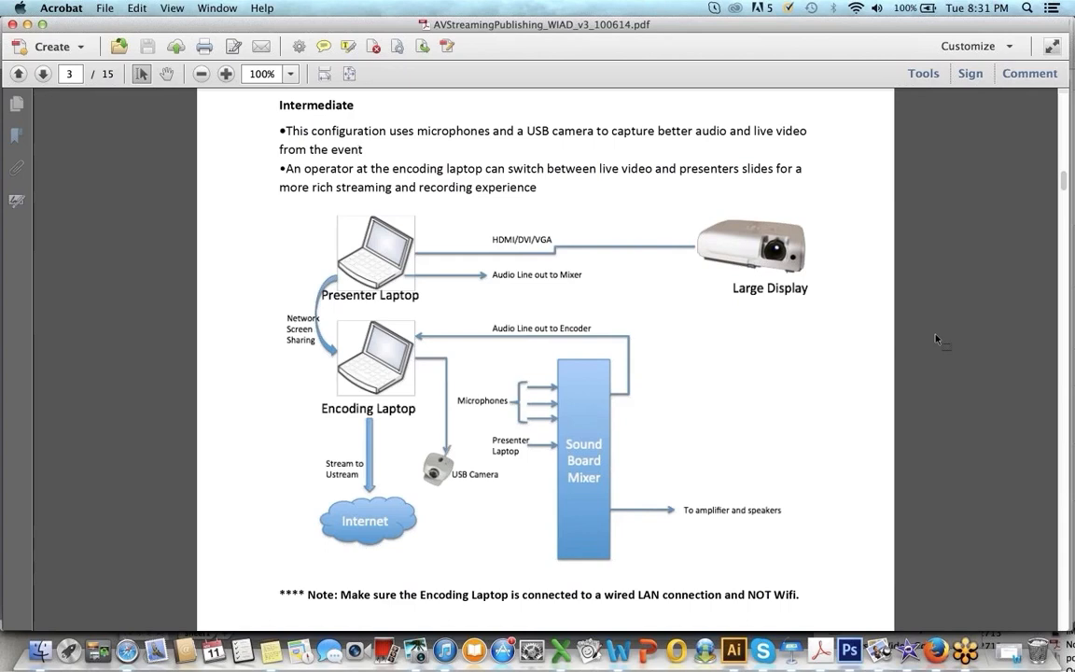
left_click(362, 149)
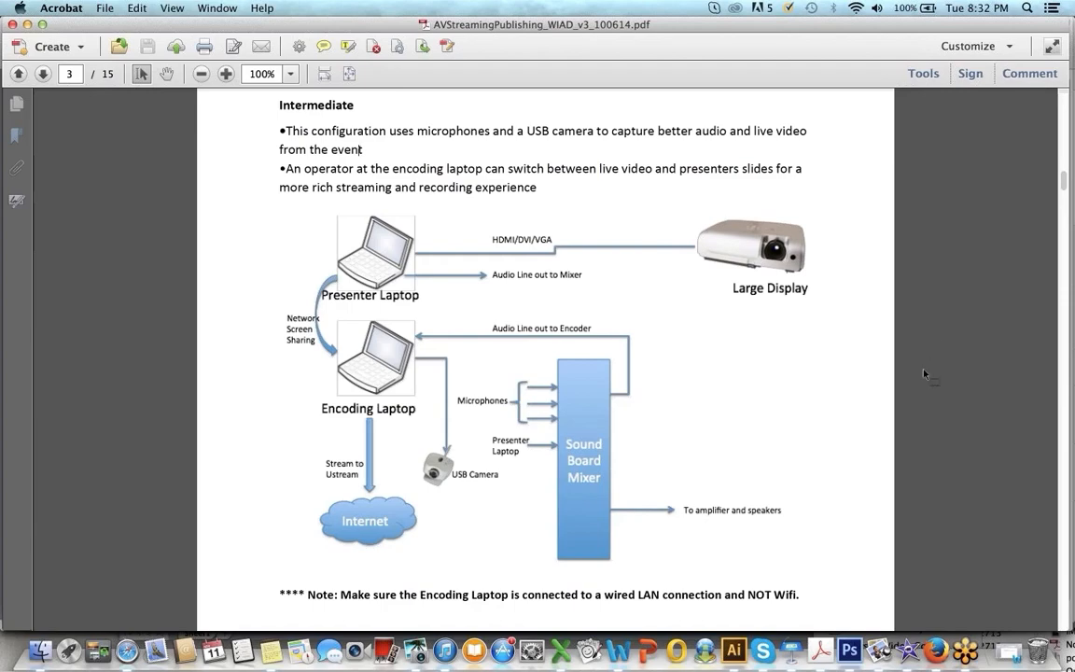
Step: Scroll down to page 4, the Advanced hardware-encoder configuration section
scroll("down", 3)
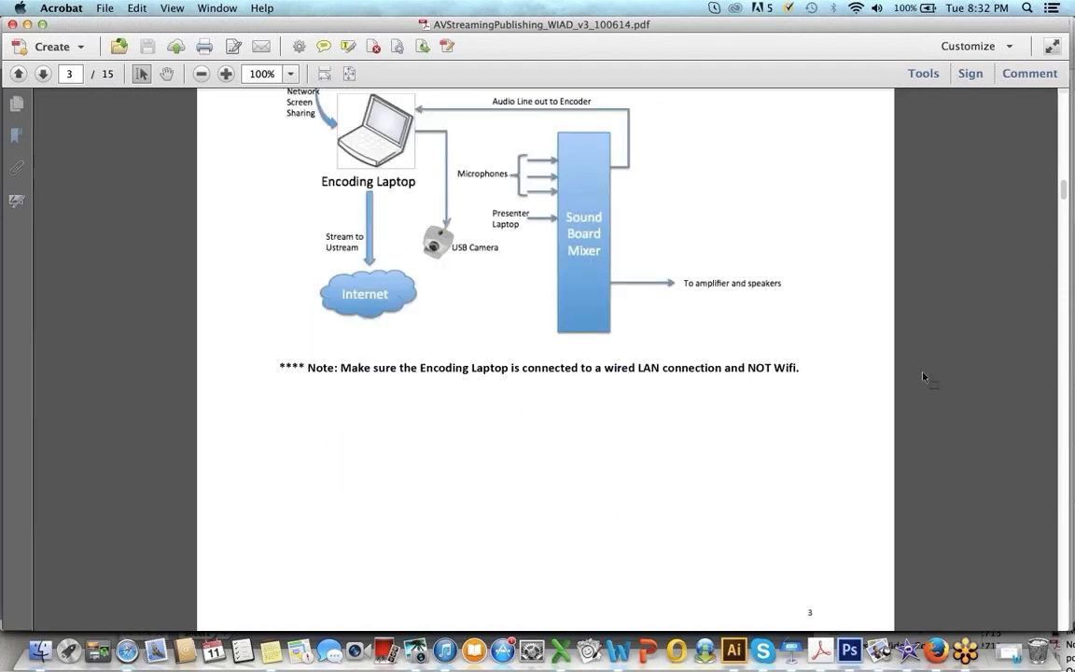
scroll("down", 3)
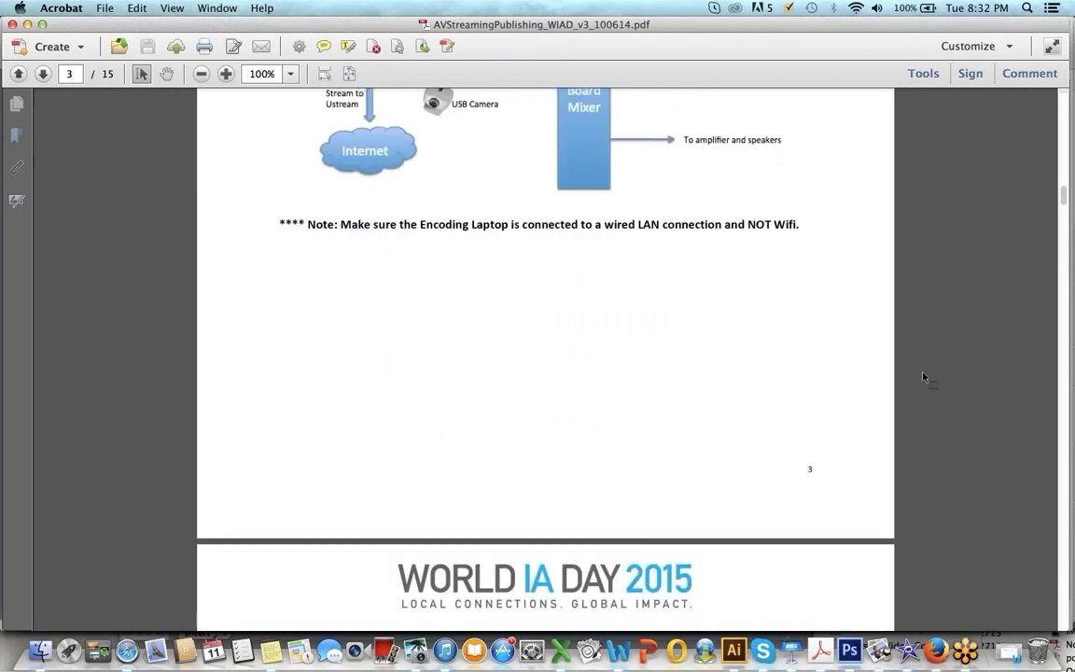
scroll("down", 3)
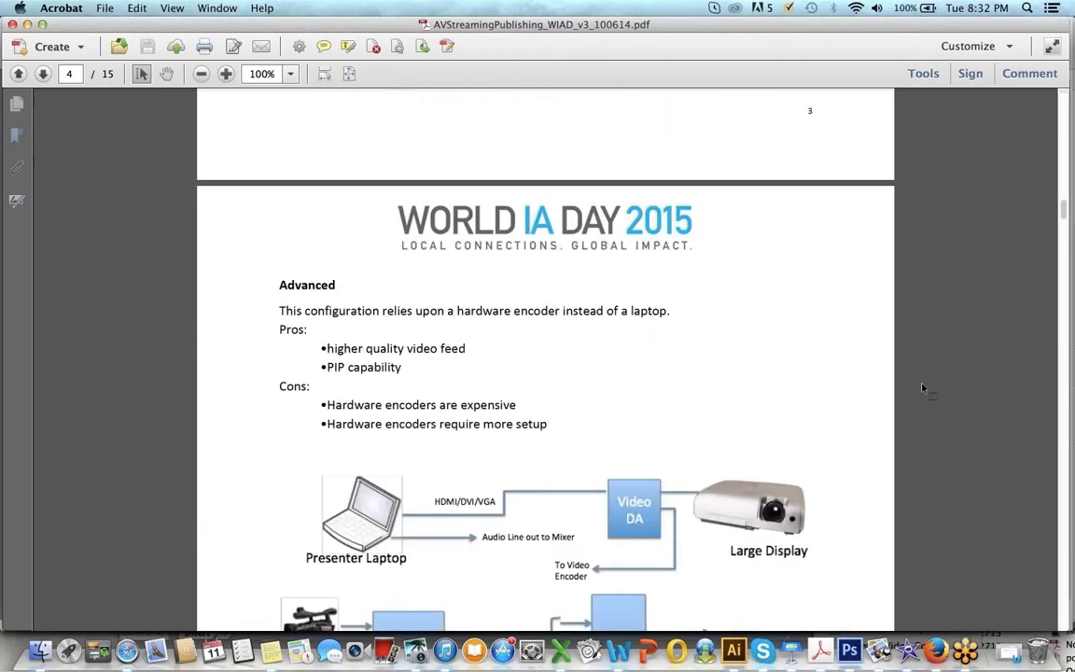
scroll("down", 3)
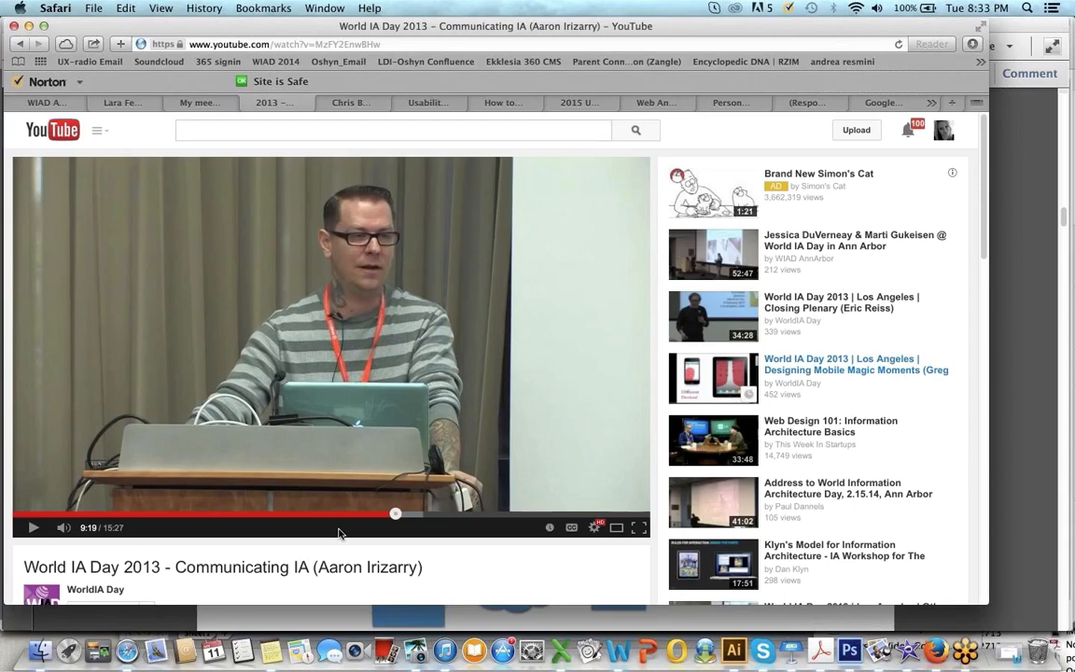
mouse_move(341, 589)
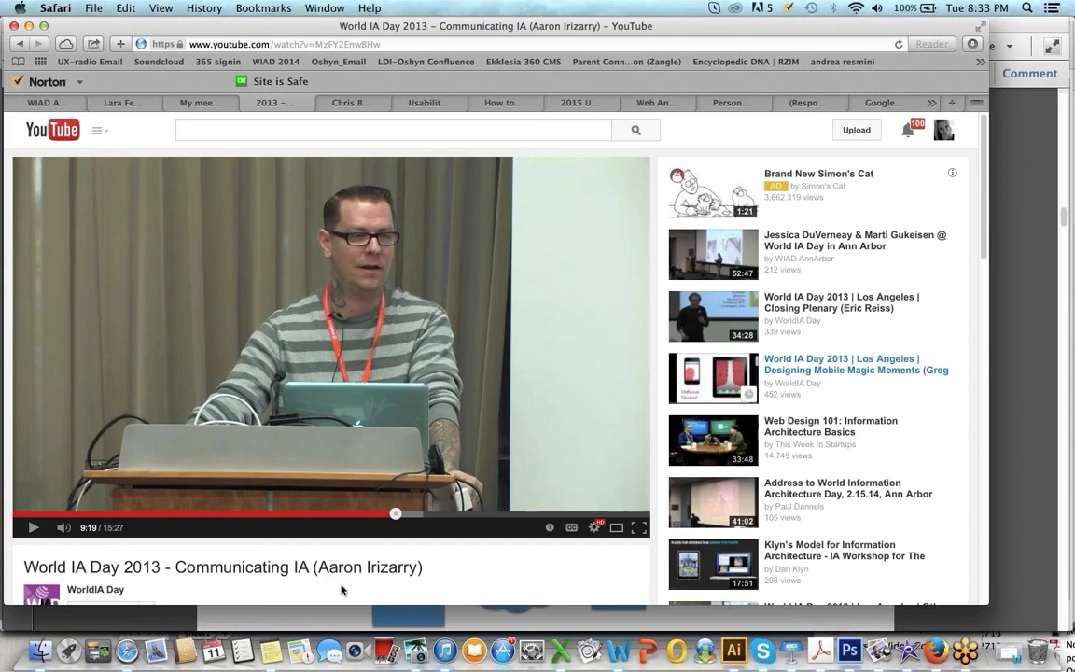
mouse_move(310, 590)
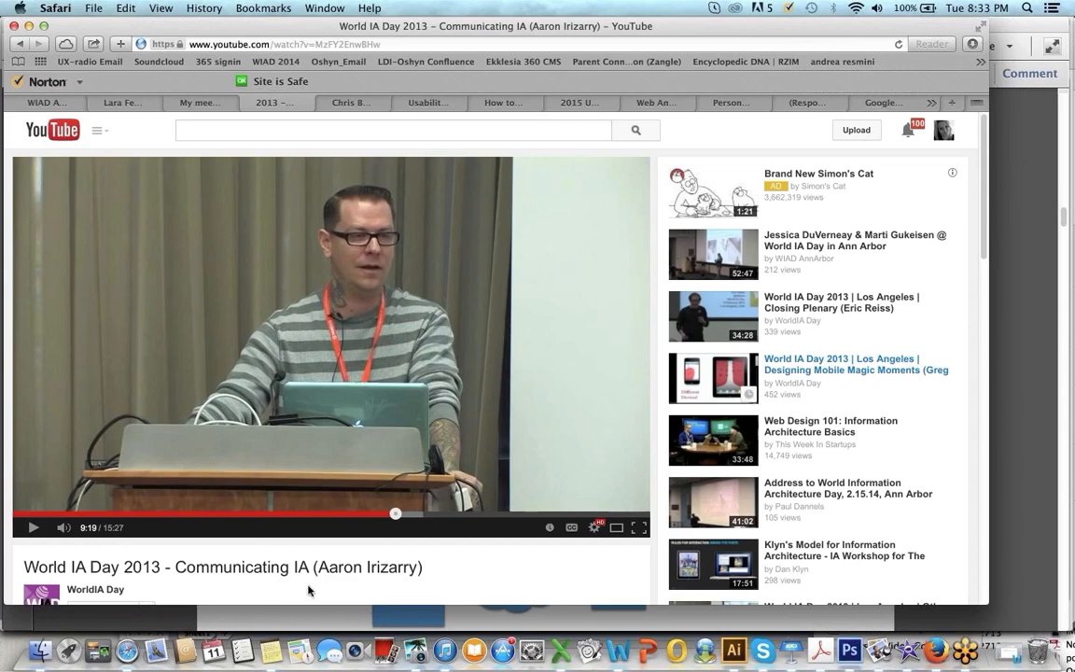
mouse_move(180, 465)
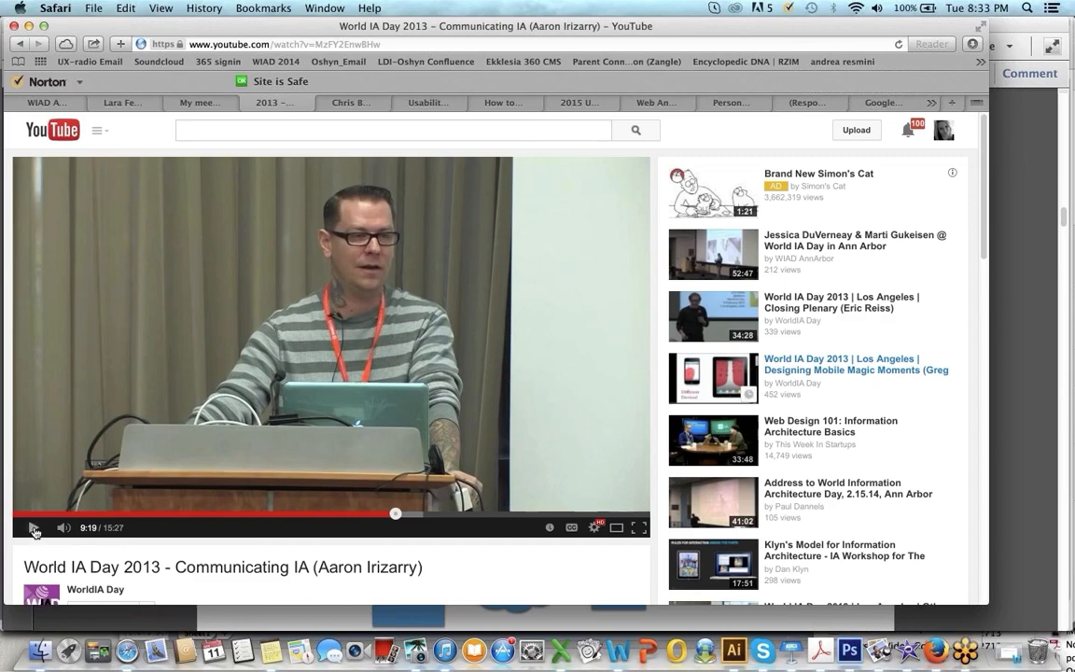
Step: Resume the Aaron Irizarry talk and pause it around 9:56 on the 'Come prepared' slide
left_click(34, 526)
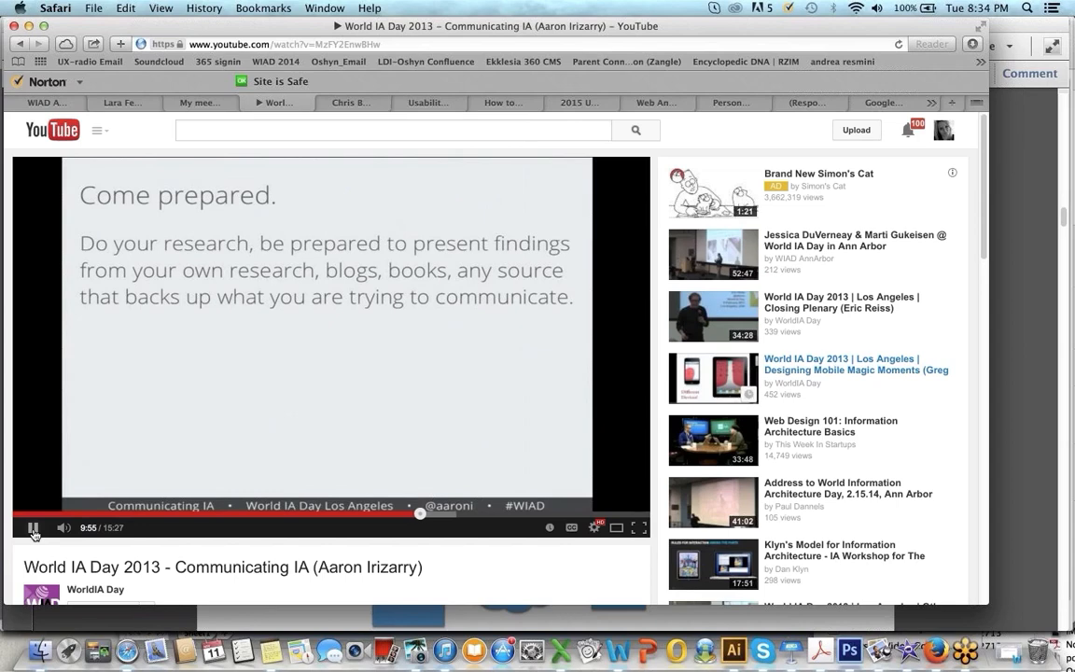
left_click(33, 526)
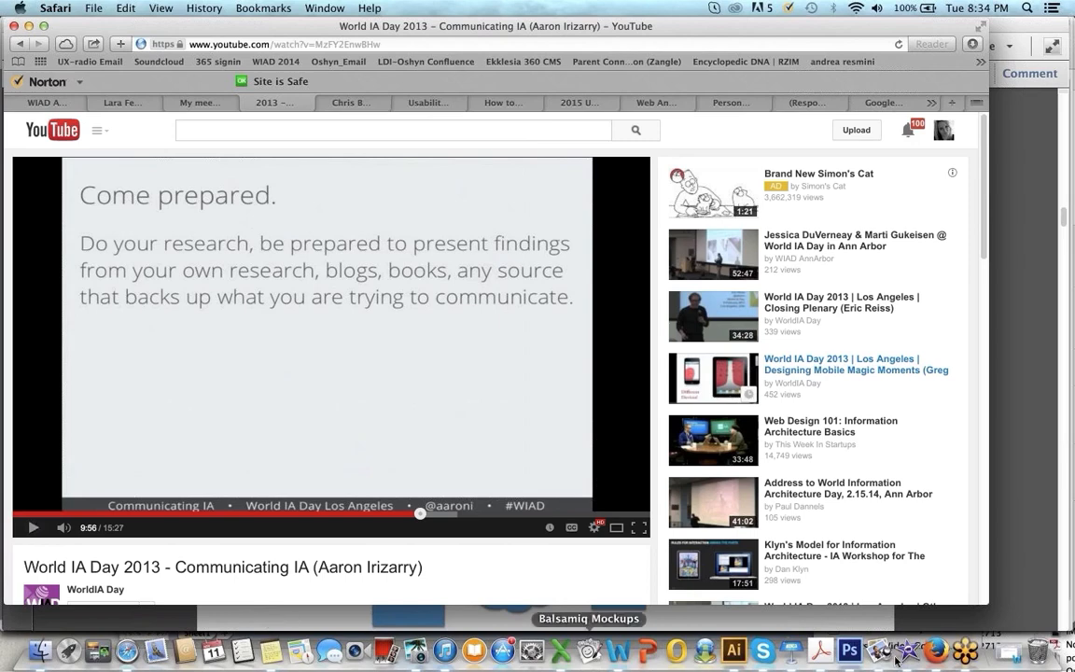
mouse_move(819, 649)
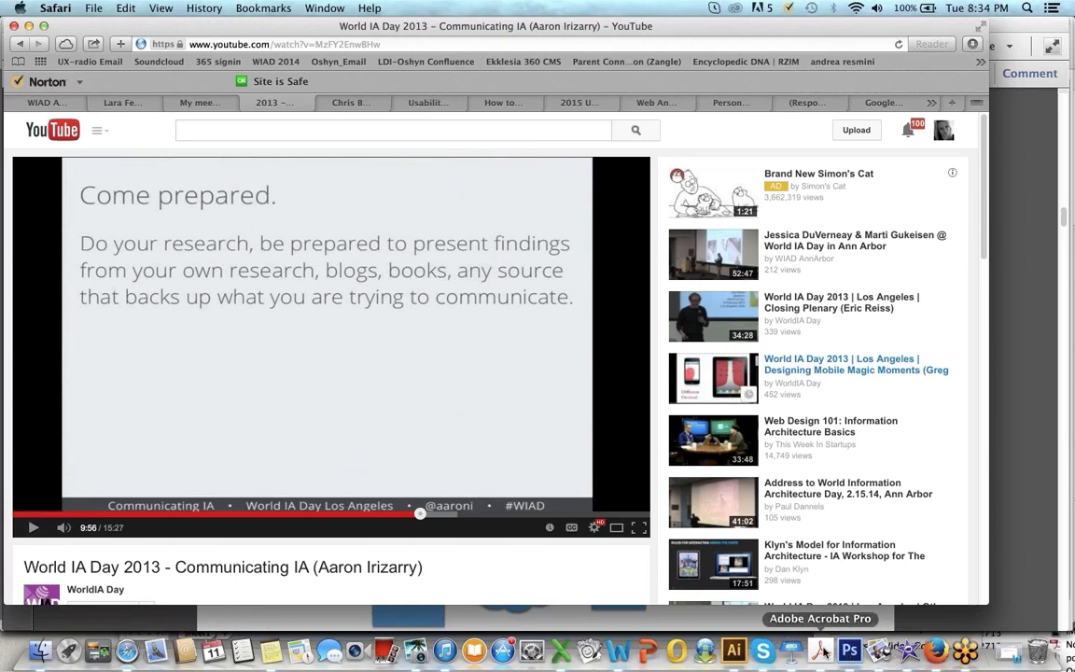
Step: Switch back to the toolkit PDF at page 4's hardware-encoder diagram and wired LAN note
left_click(819, 646)
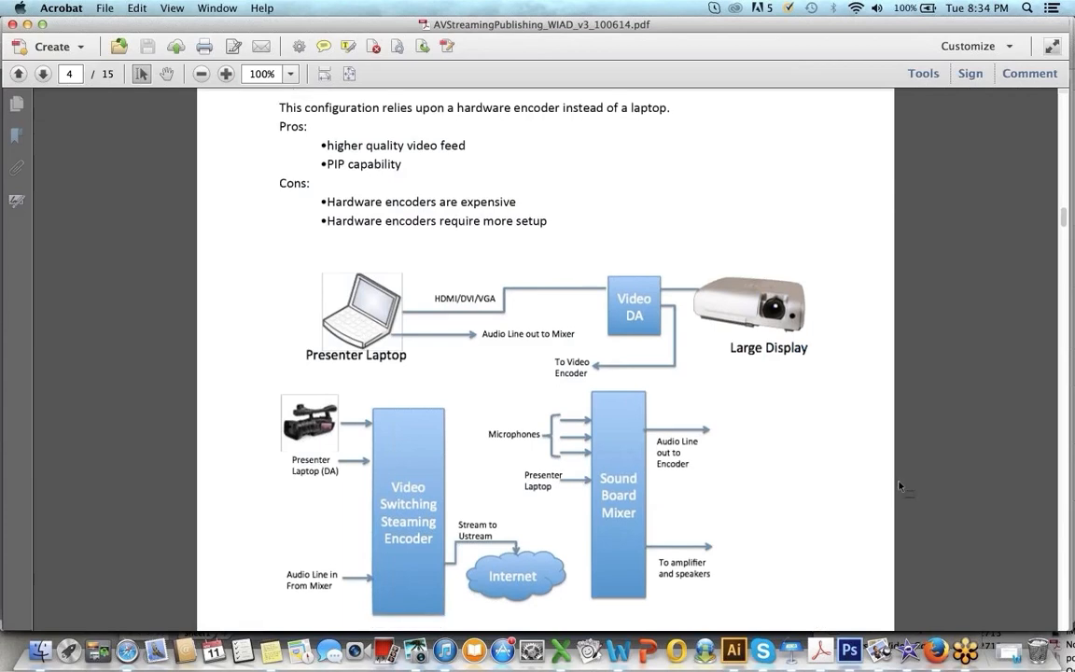
scroll("down", 3)
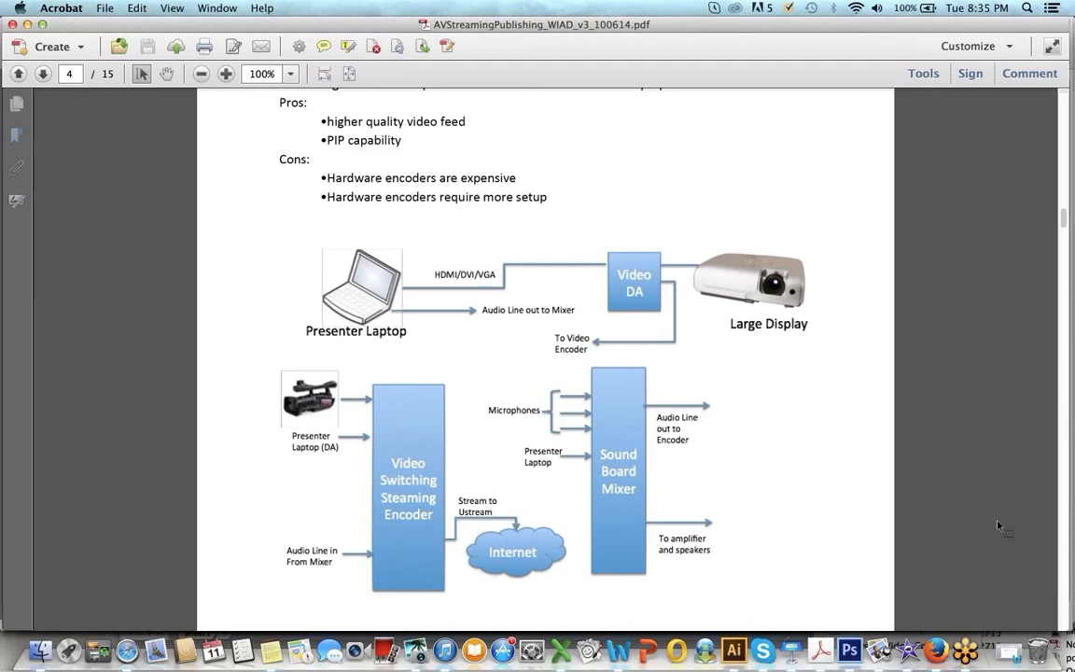
mouse_move(504, 379)
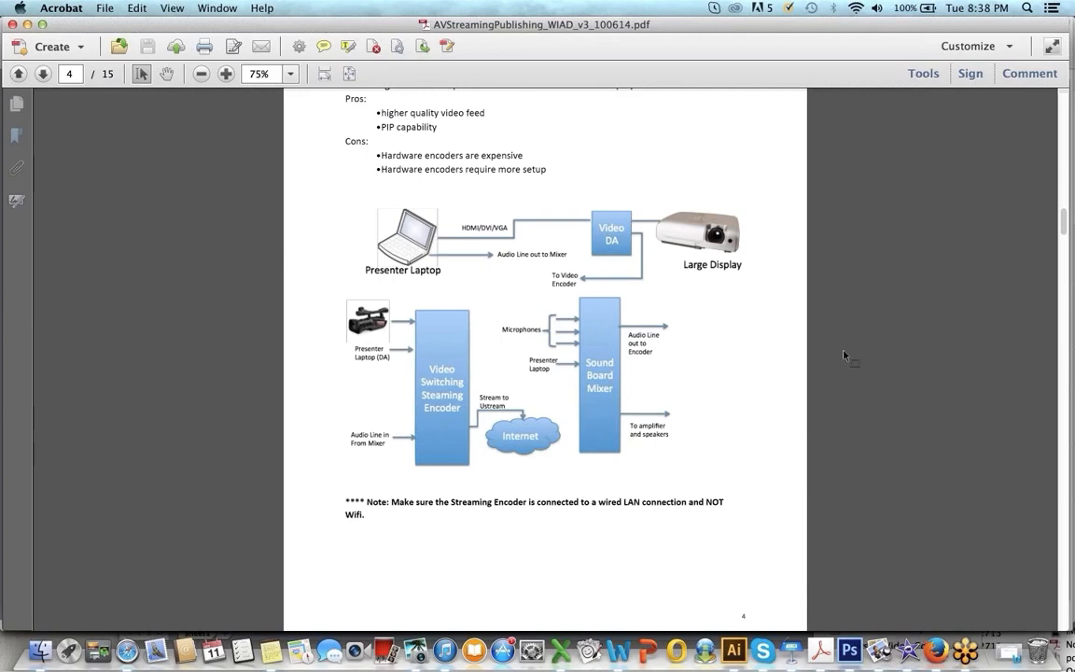
mouse_move(854, 358)
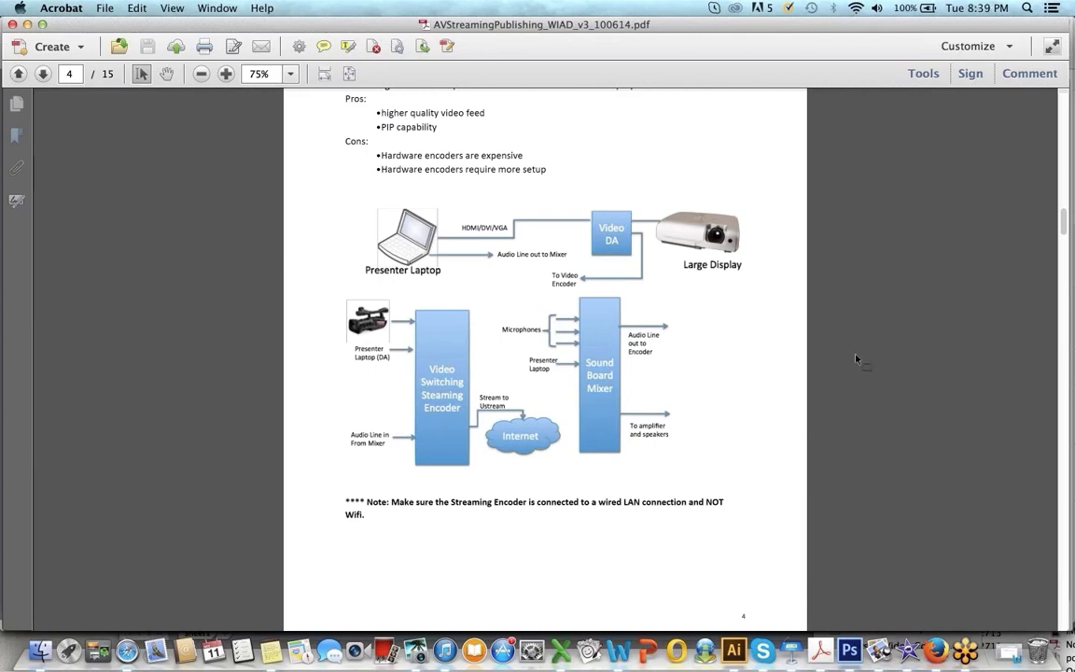
Step: Scroll from the streaming diagram to page 5's 'How to sign up for Ustream' steps and screenshot
scroll("down", 3)
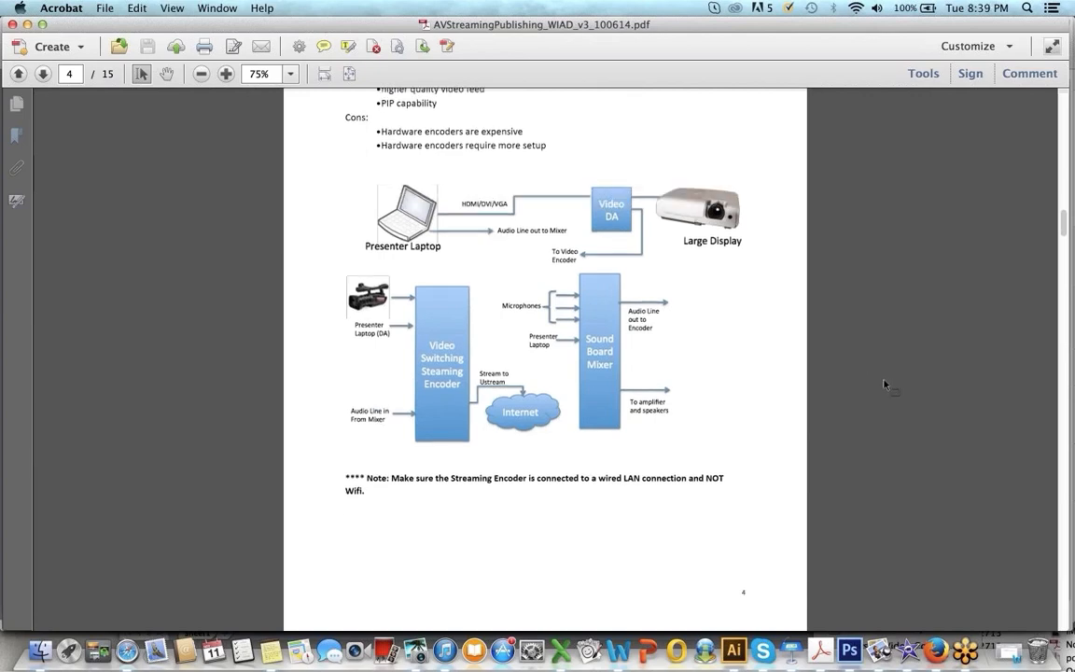
scroll("down", 3)
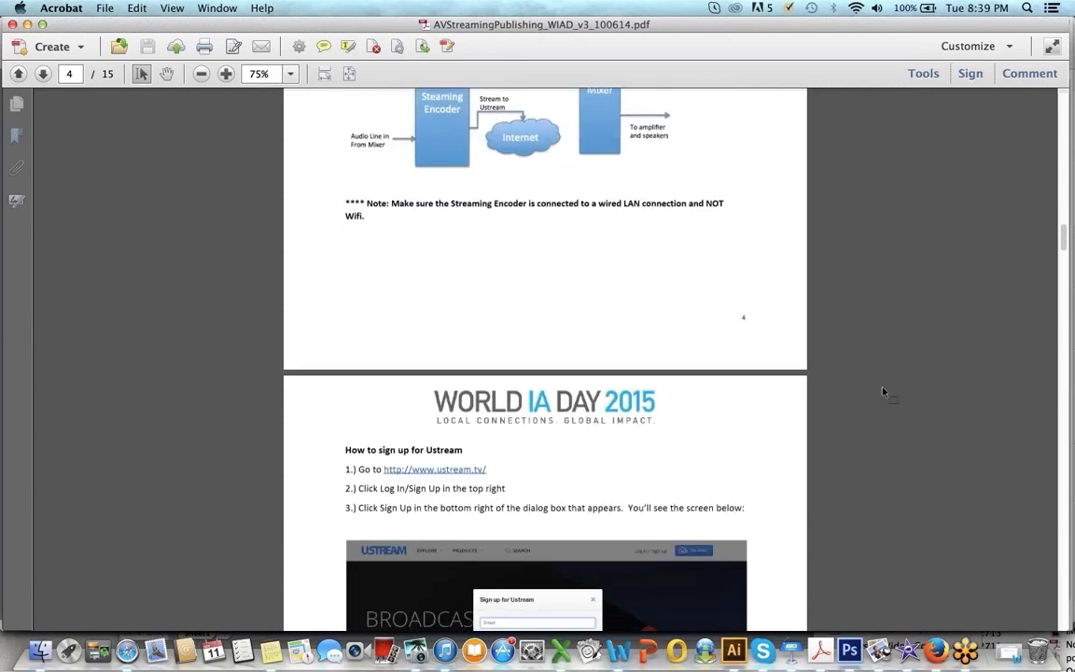
scroll("down", 3)
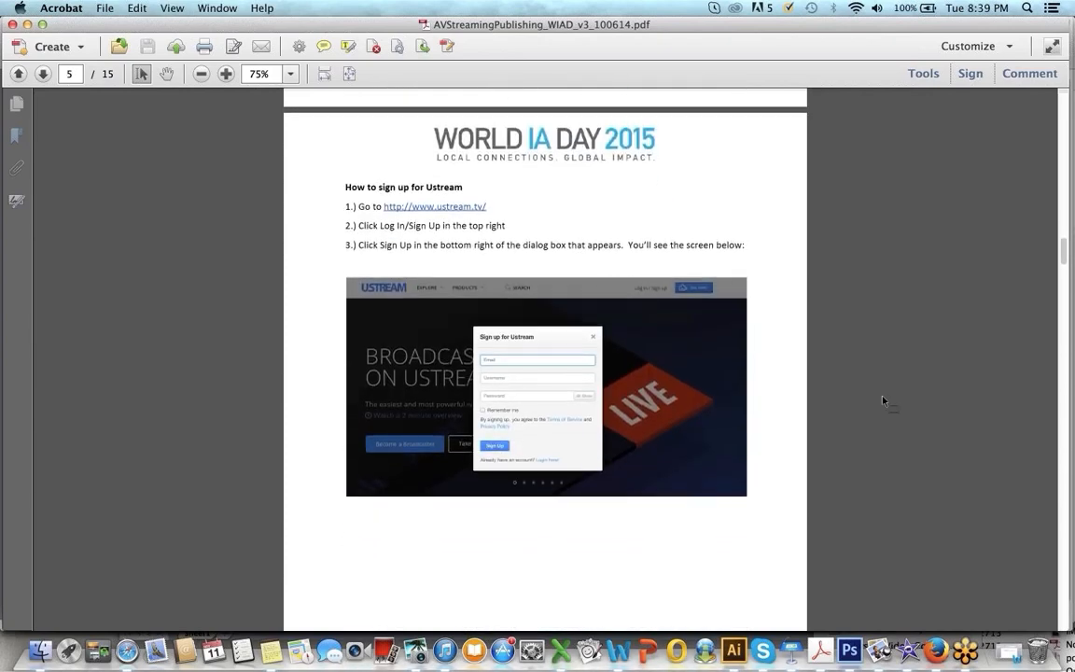
scroll("down", 3)
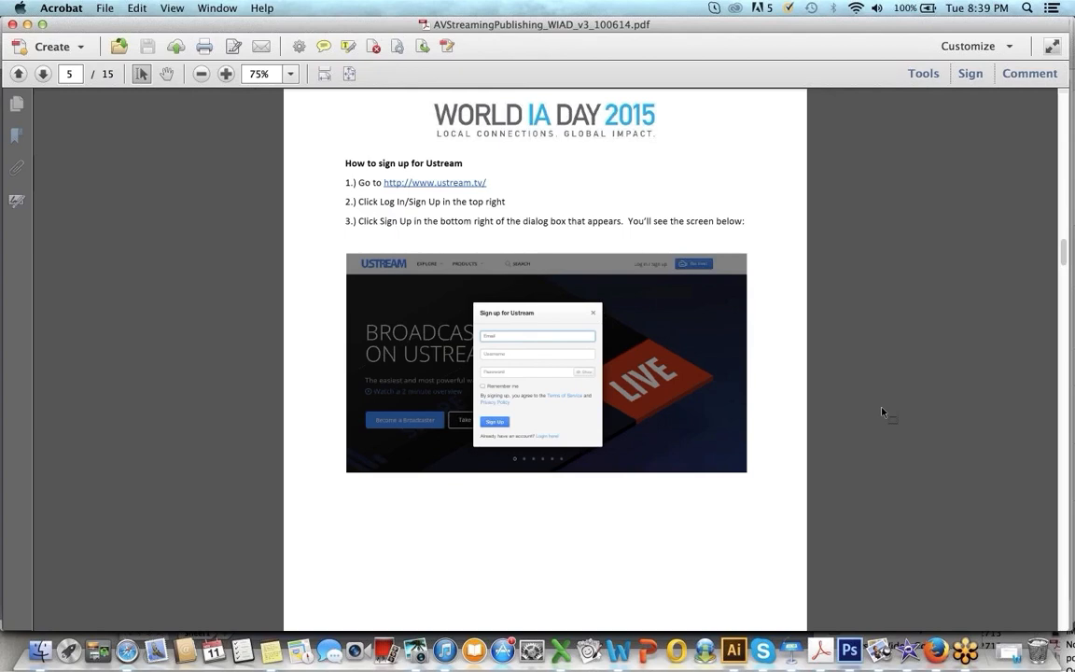
mouse_move(885, 425)
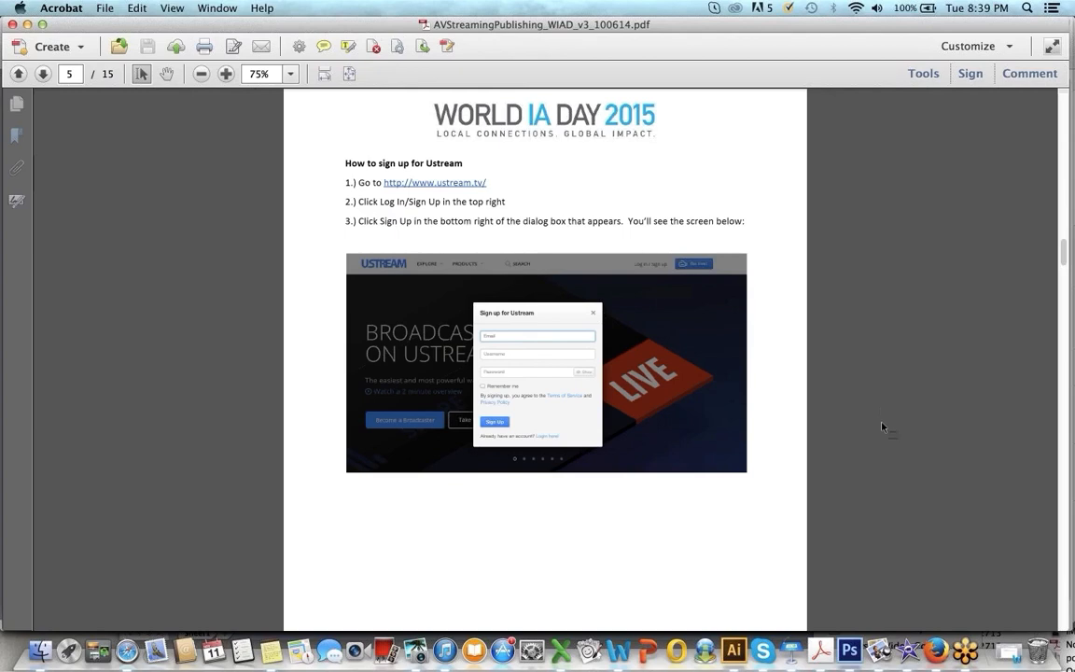
Step: Scroll through pages 6–7 reviewing the Ustream account and channel setup steps
scroll("down", 3)
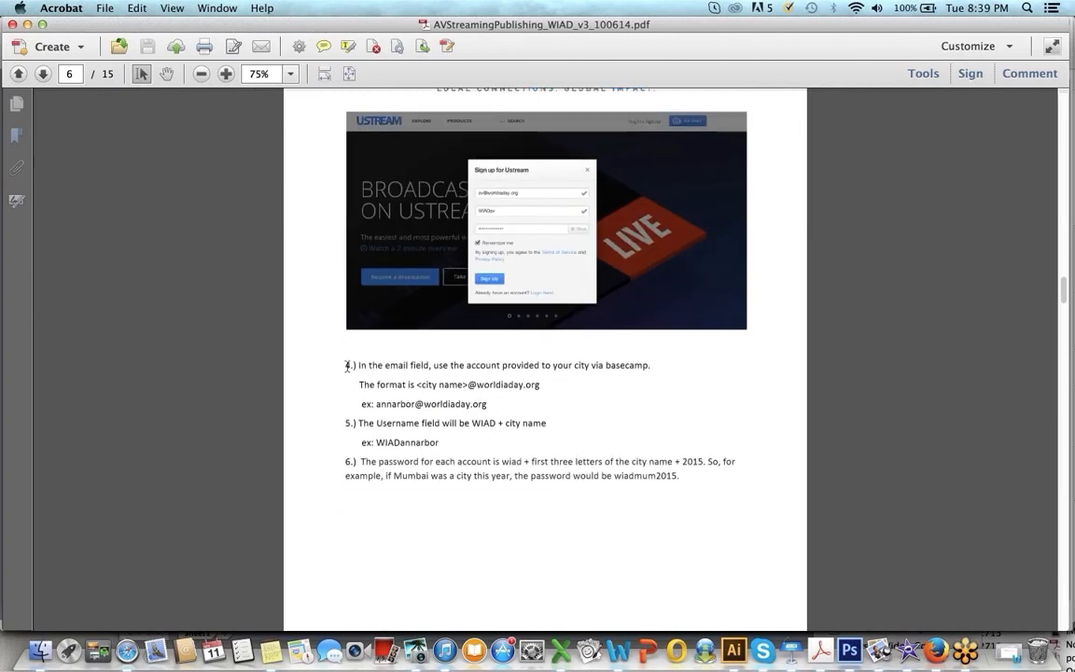
left_click_drag(358, 364, 520, 422)
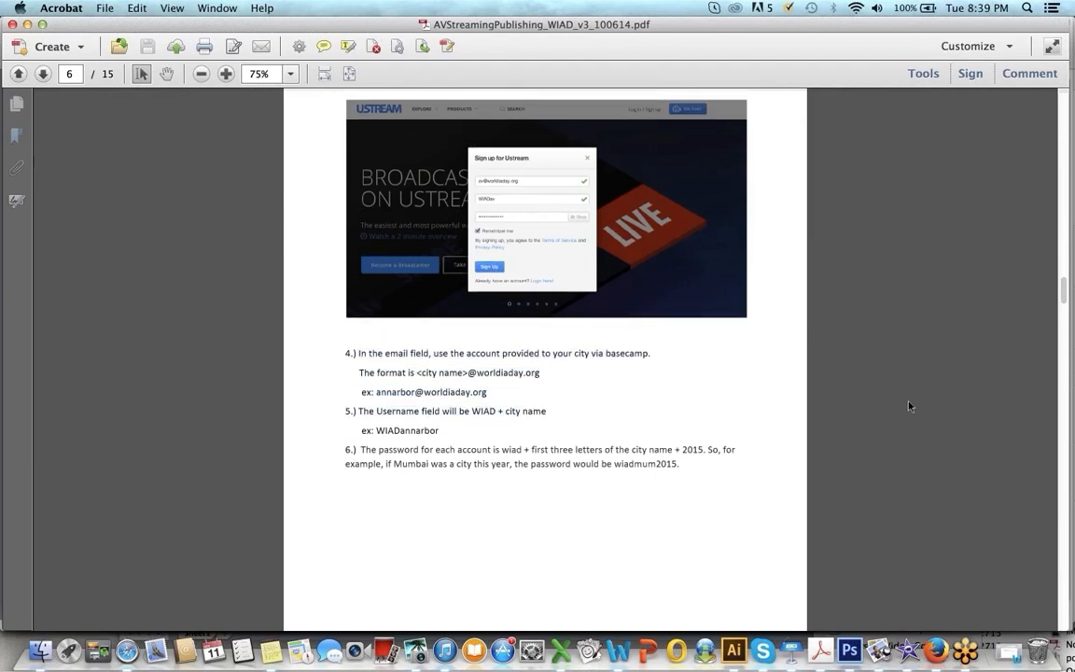
scroll("down", 3)
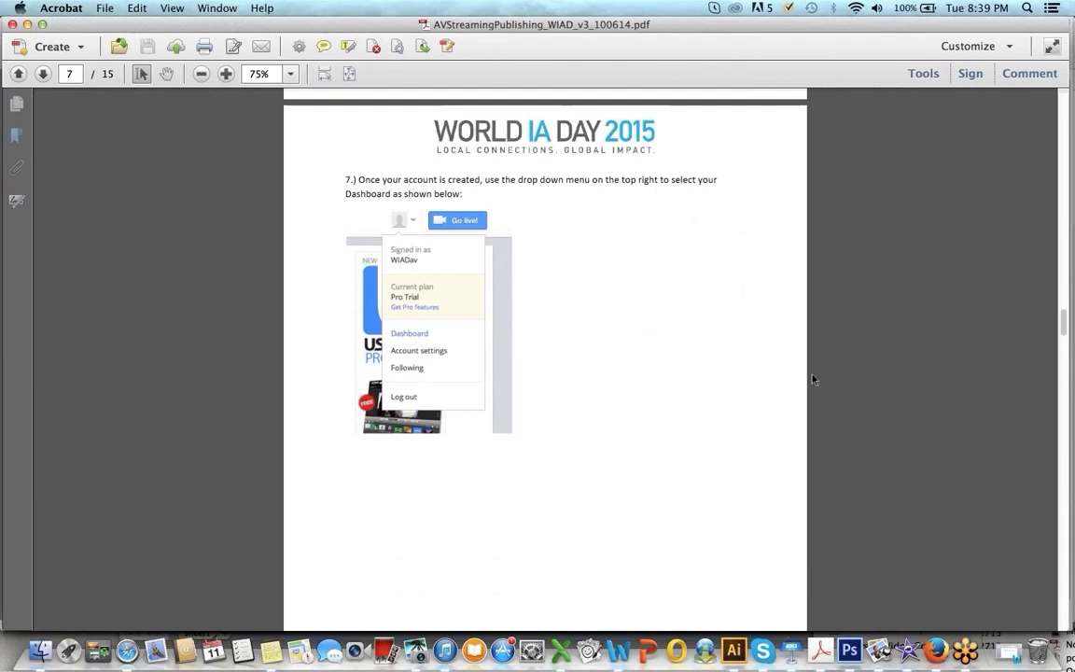
mouse_move(869, 399)
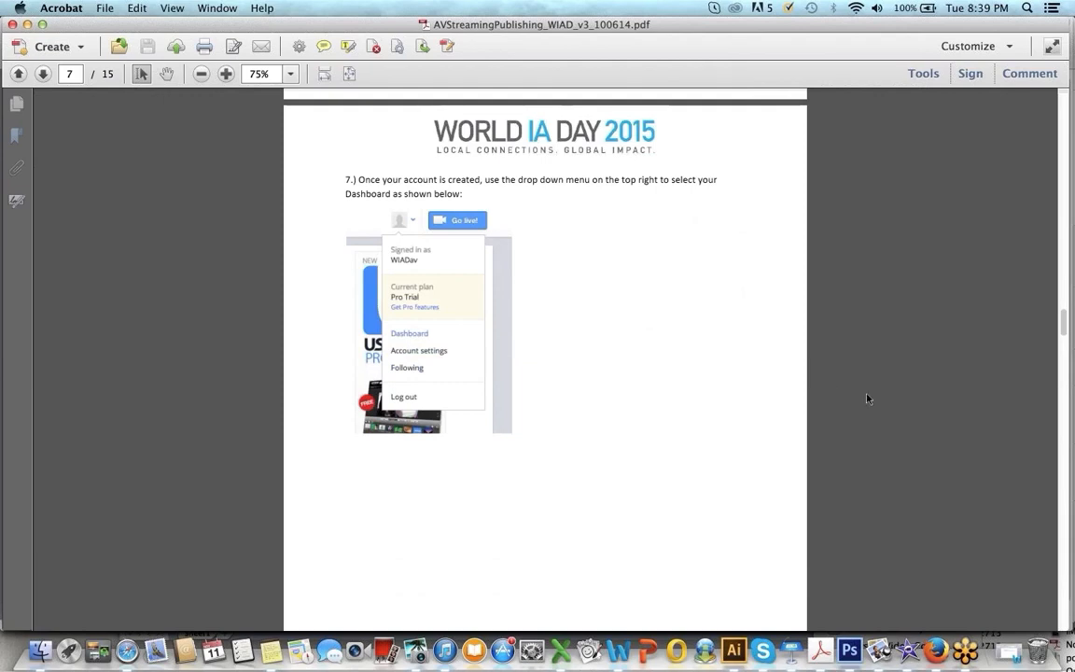
scroll("down", 3)
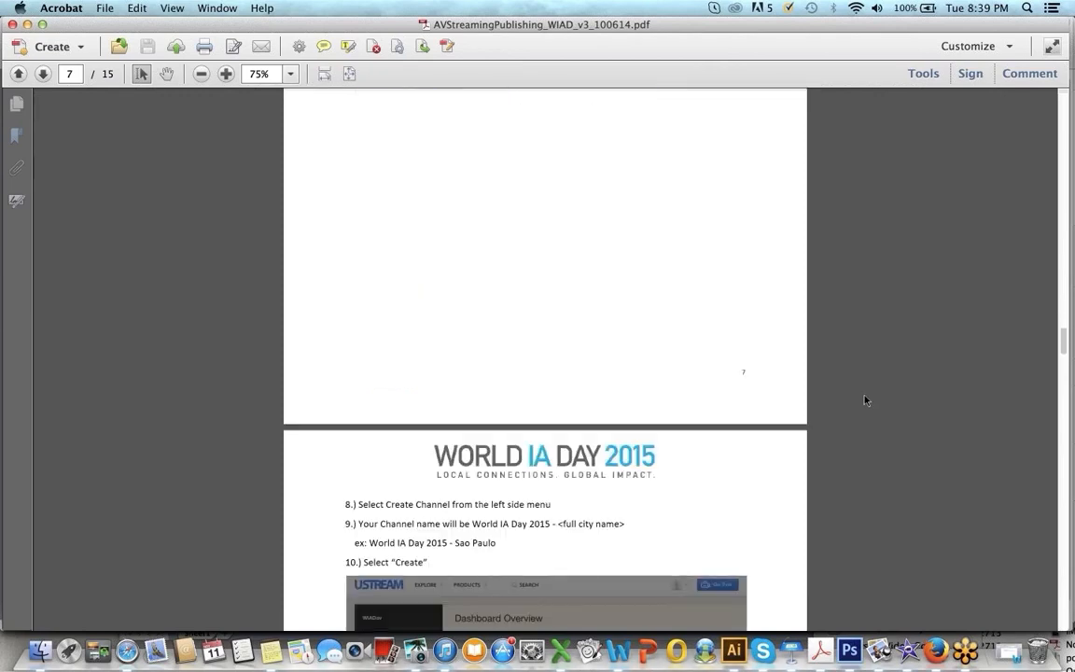
scroll("down", 3)
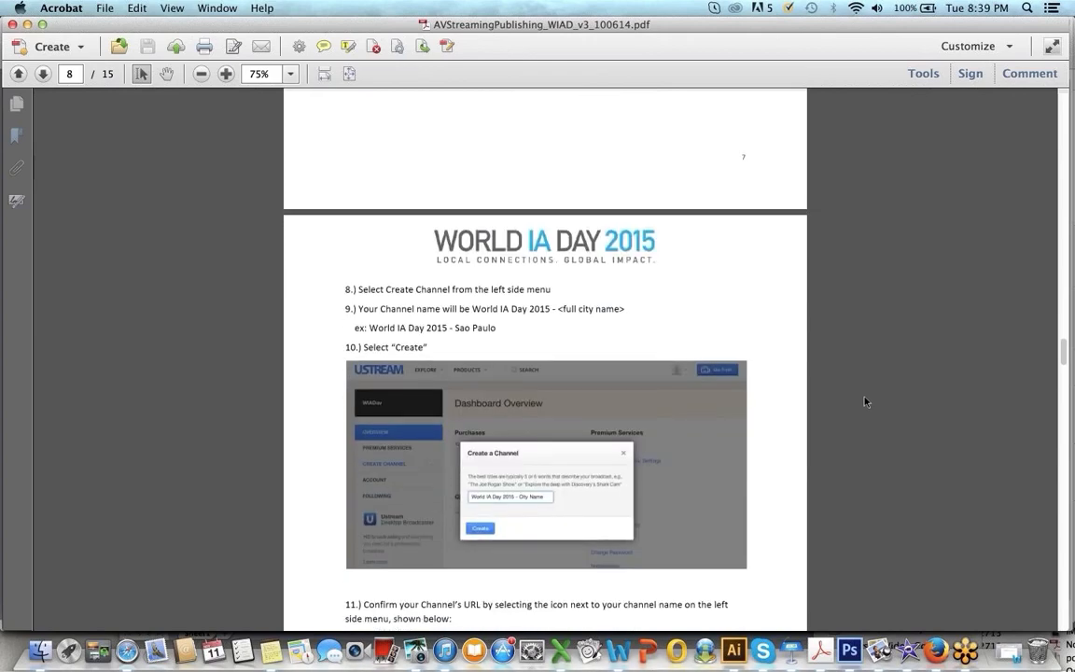
Step: Continue through pages 8–9 to step 12 and the Contact Information section
scroll("down", 3)
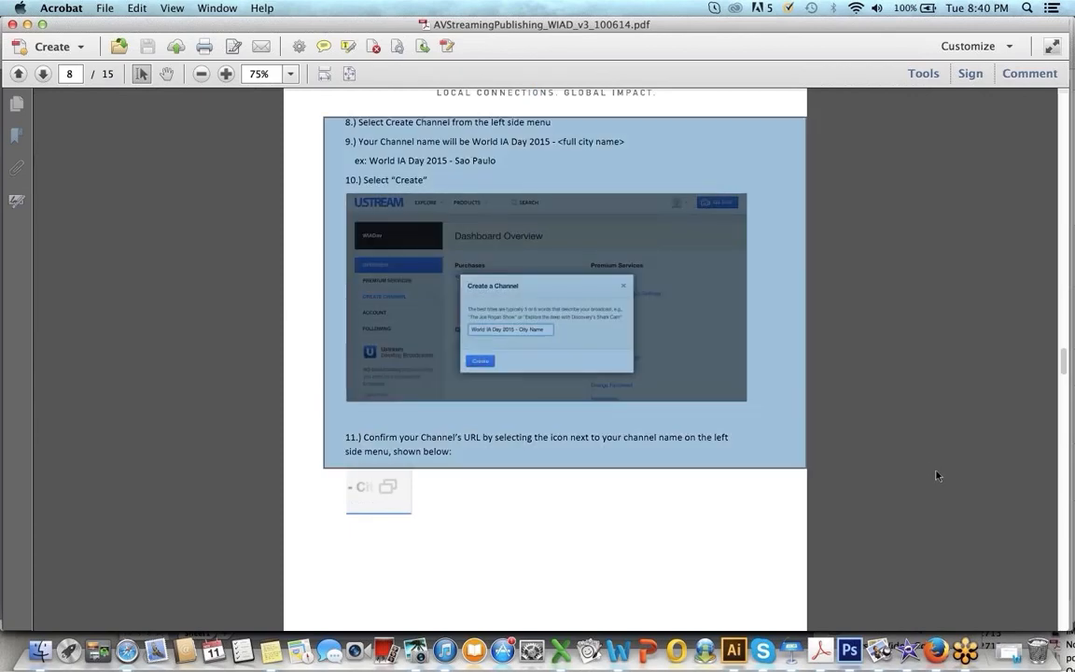
scroll("down", 3)
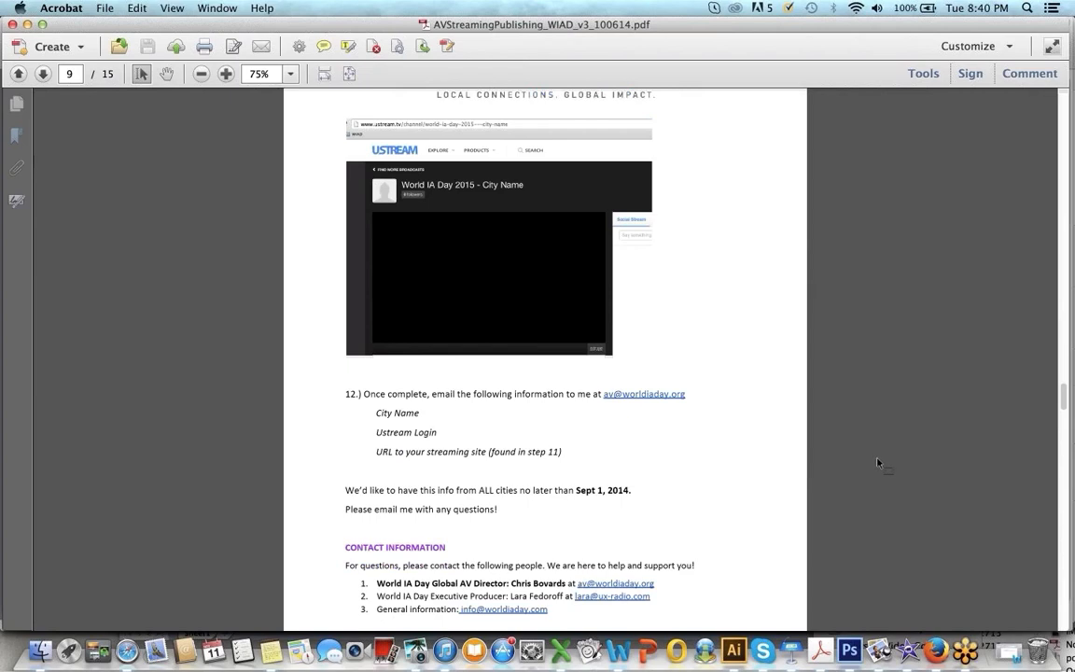
scroll("down", 3)
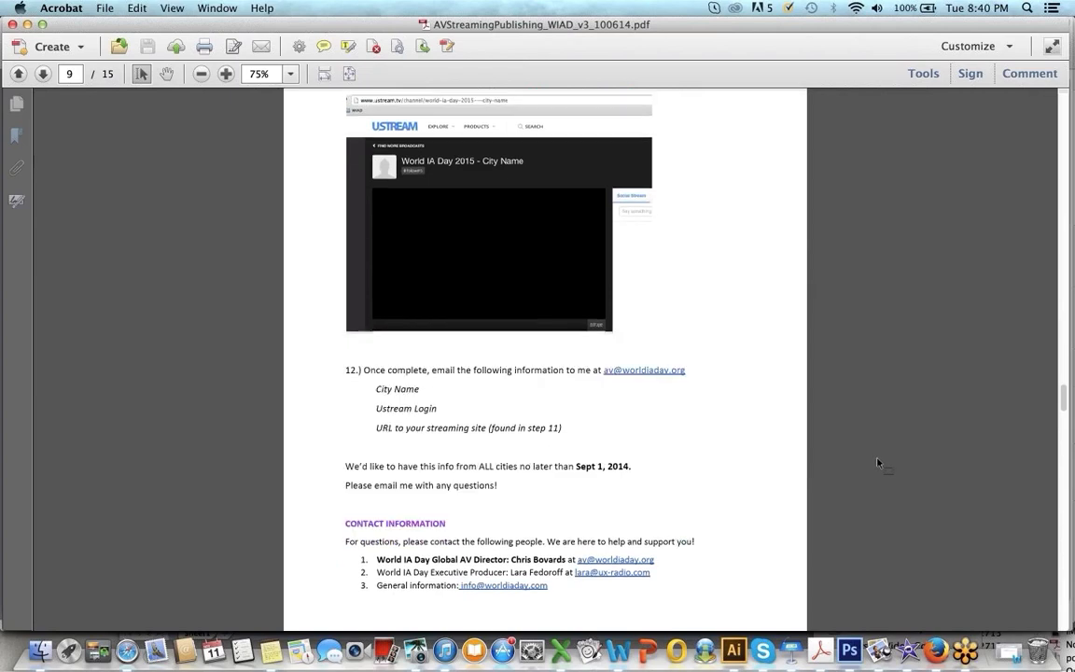
scroll("down", 3)
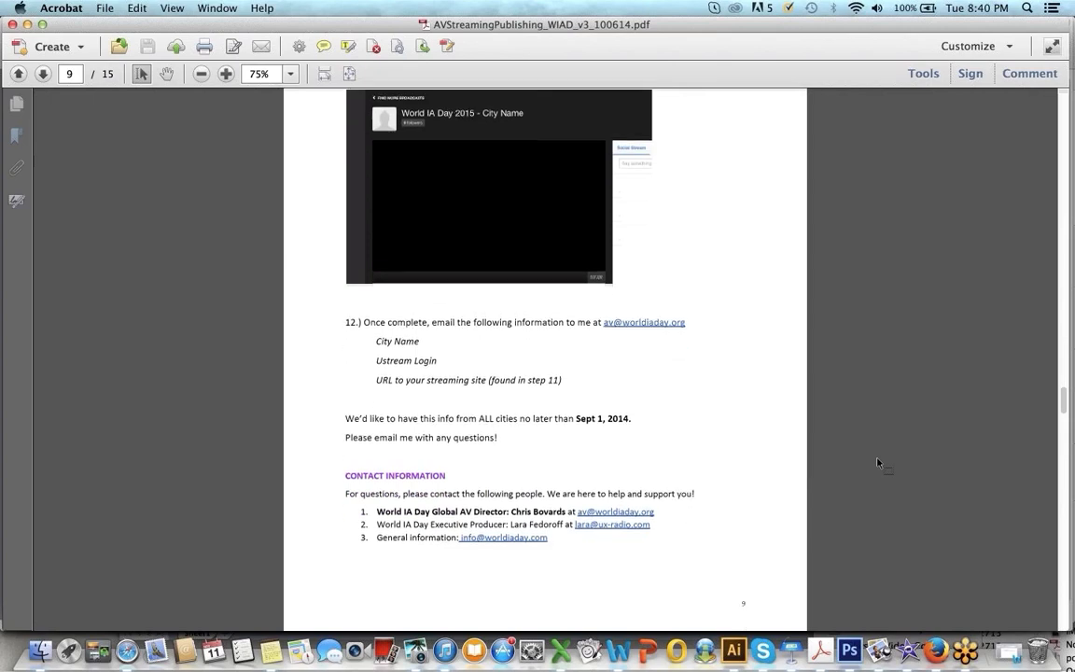
scroll("down", 3)
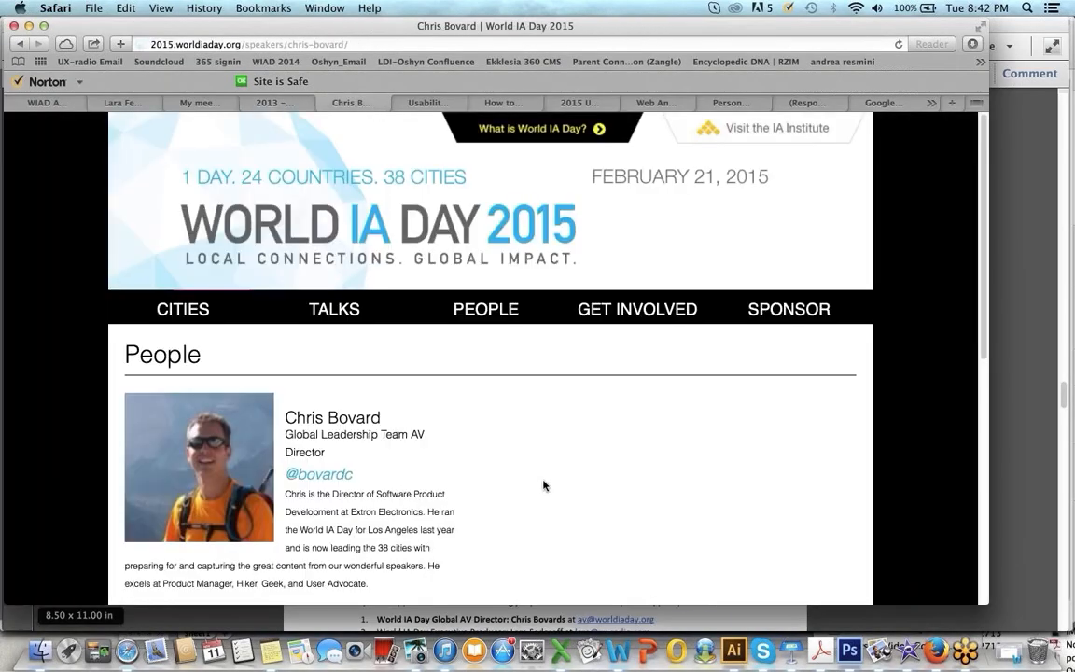
mouse_move(463, 531)
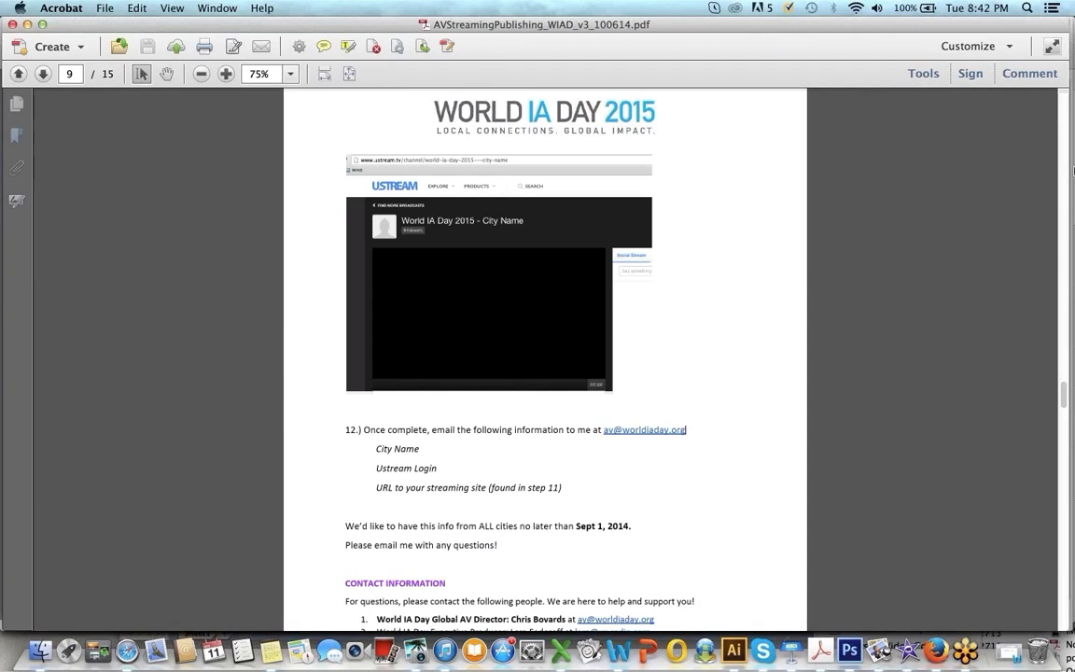
mouse_move(1015, 116)
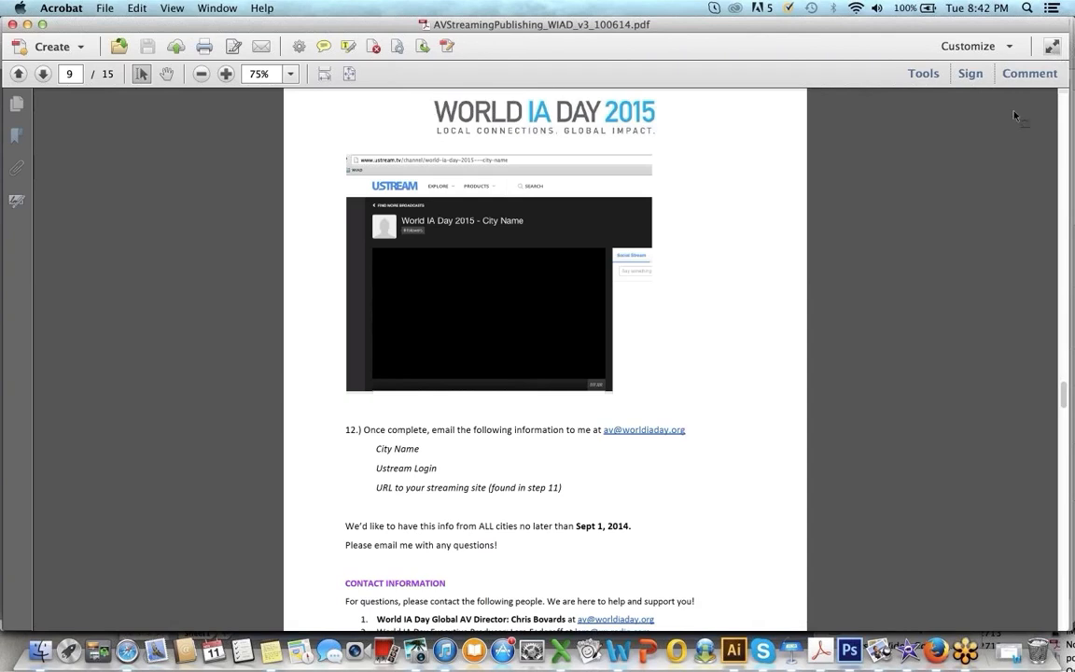
mouse_move(961, 198)
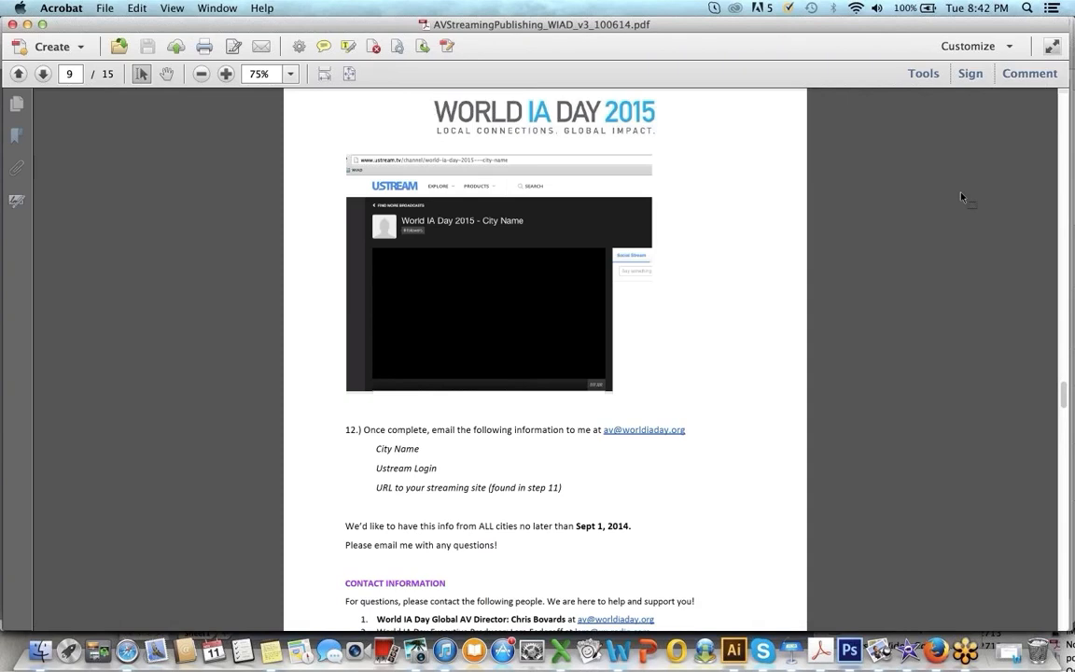
mouse_move(847, 173)
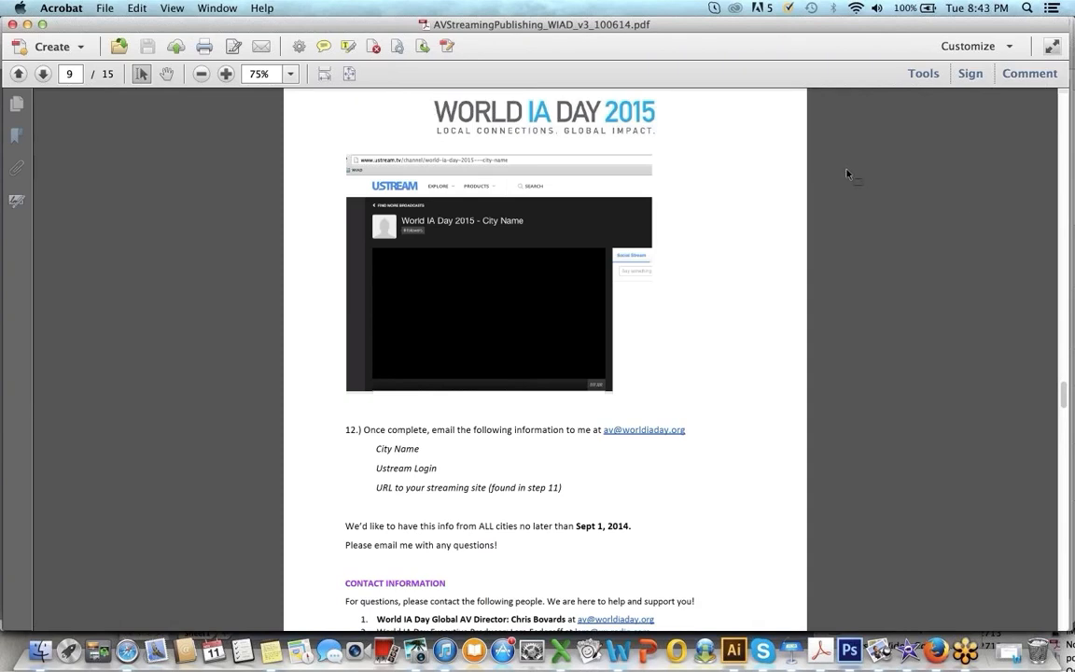